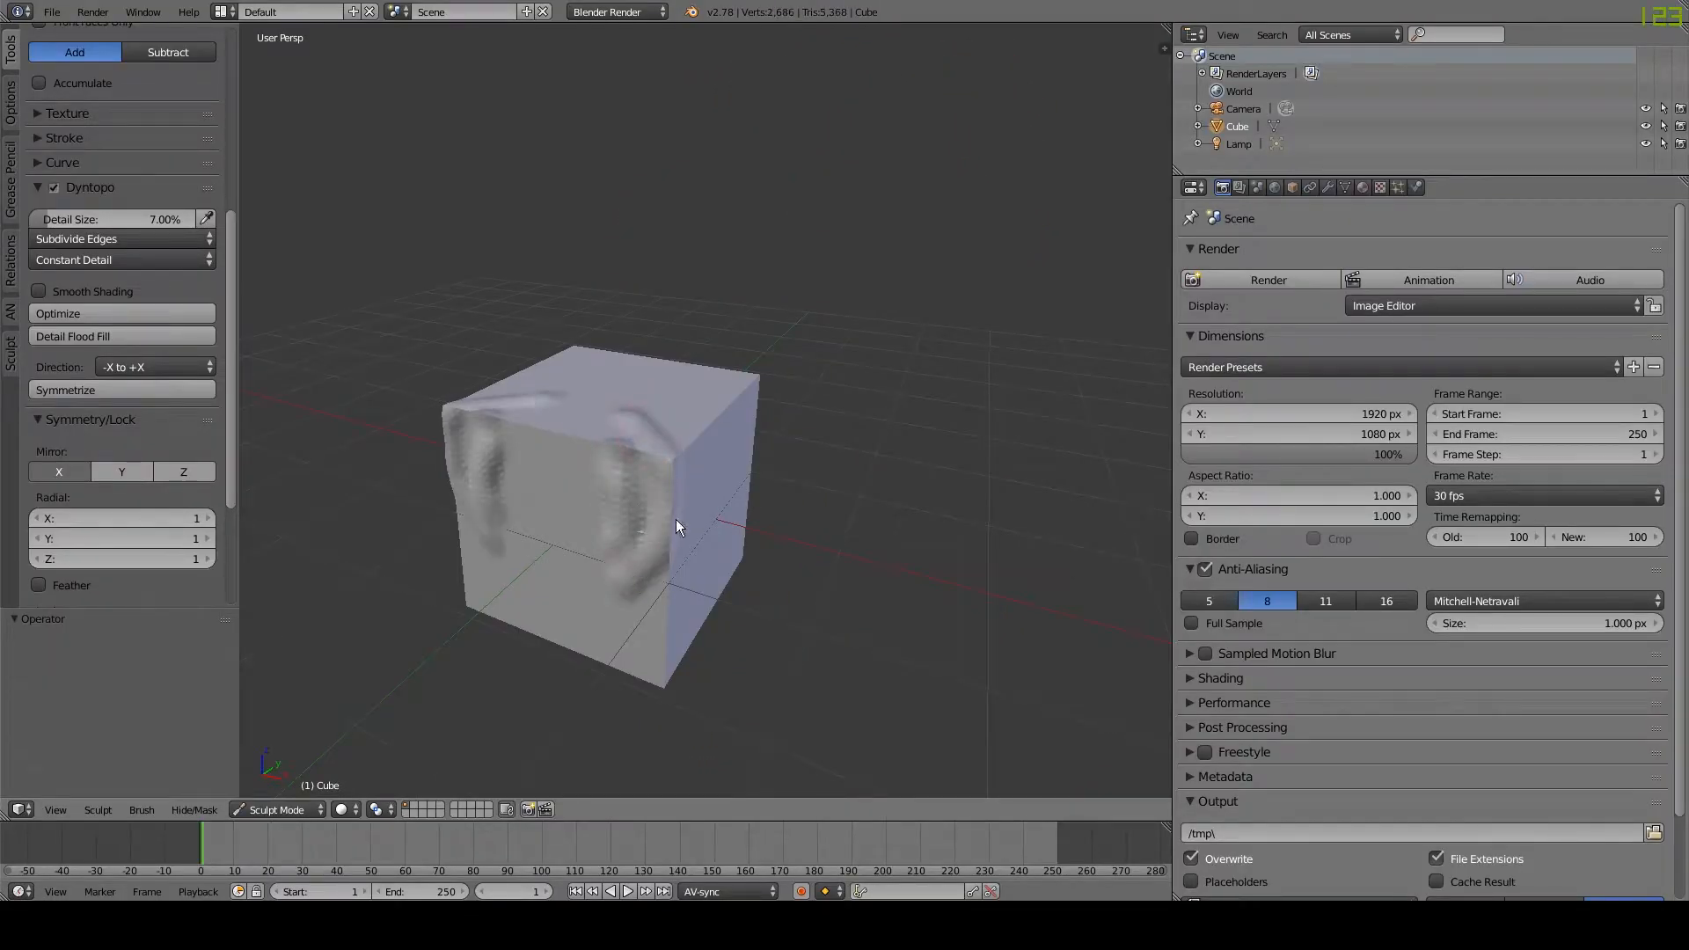
- Test a sculpt stroke on the cube, then reload the default startup scene
drag(679, 528, 669, 442)
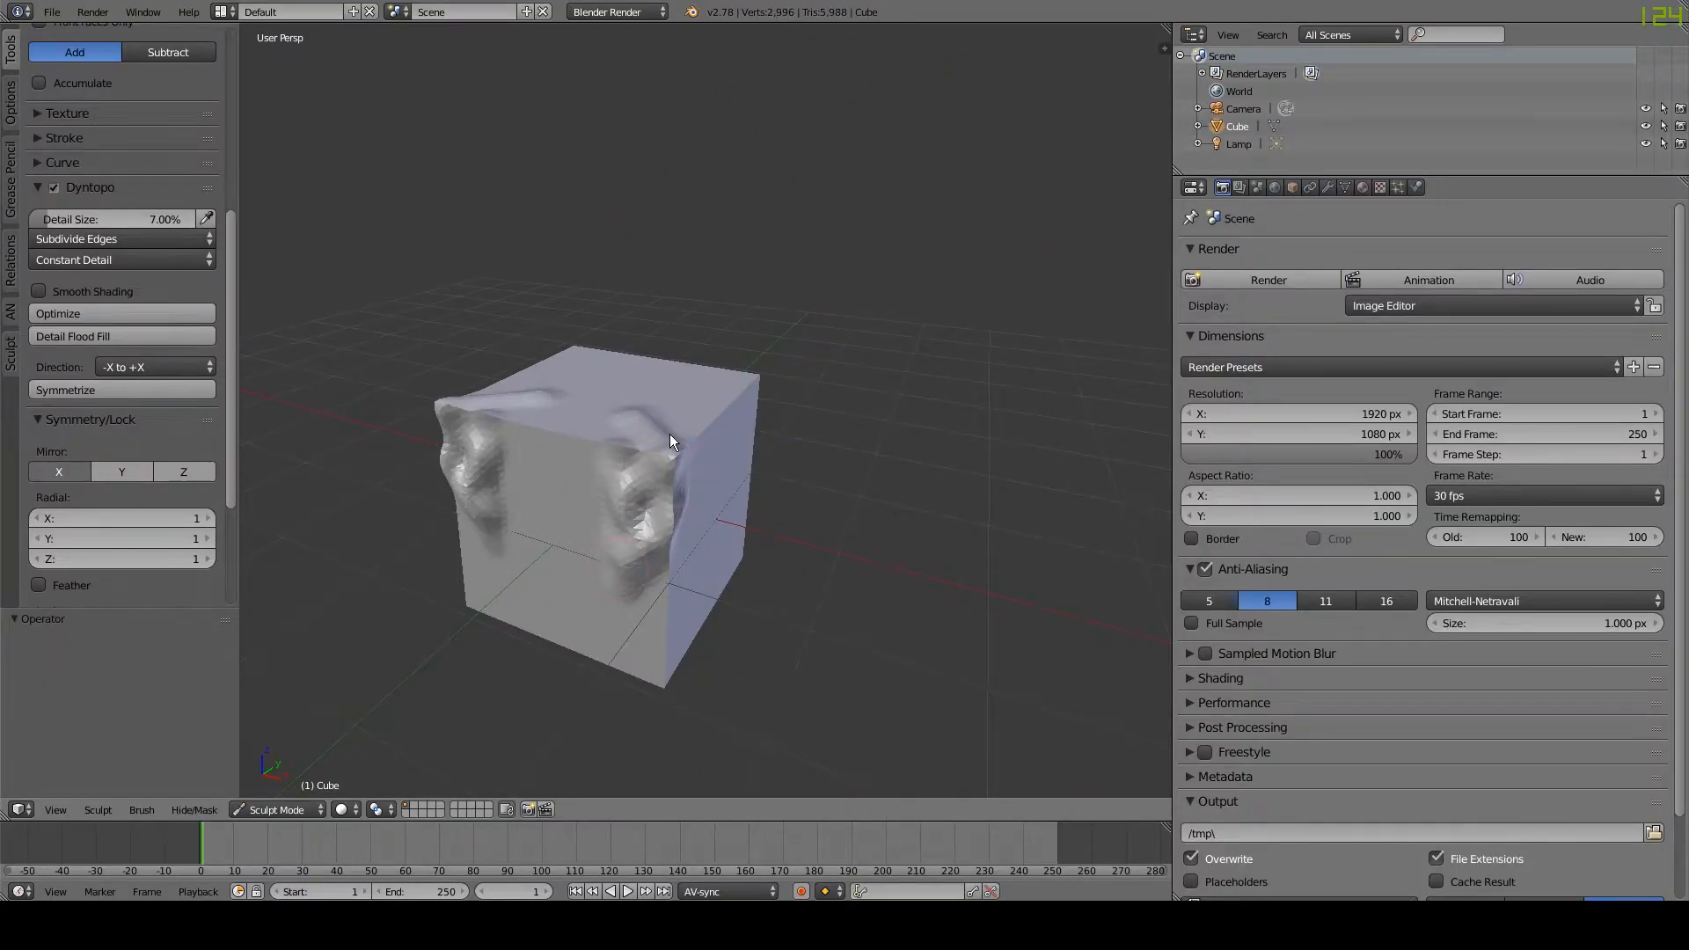
text(add ic)
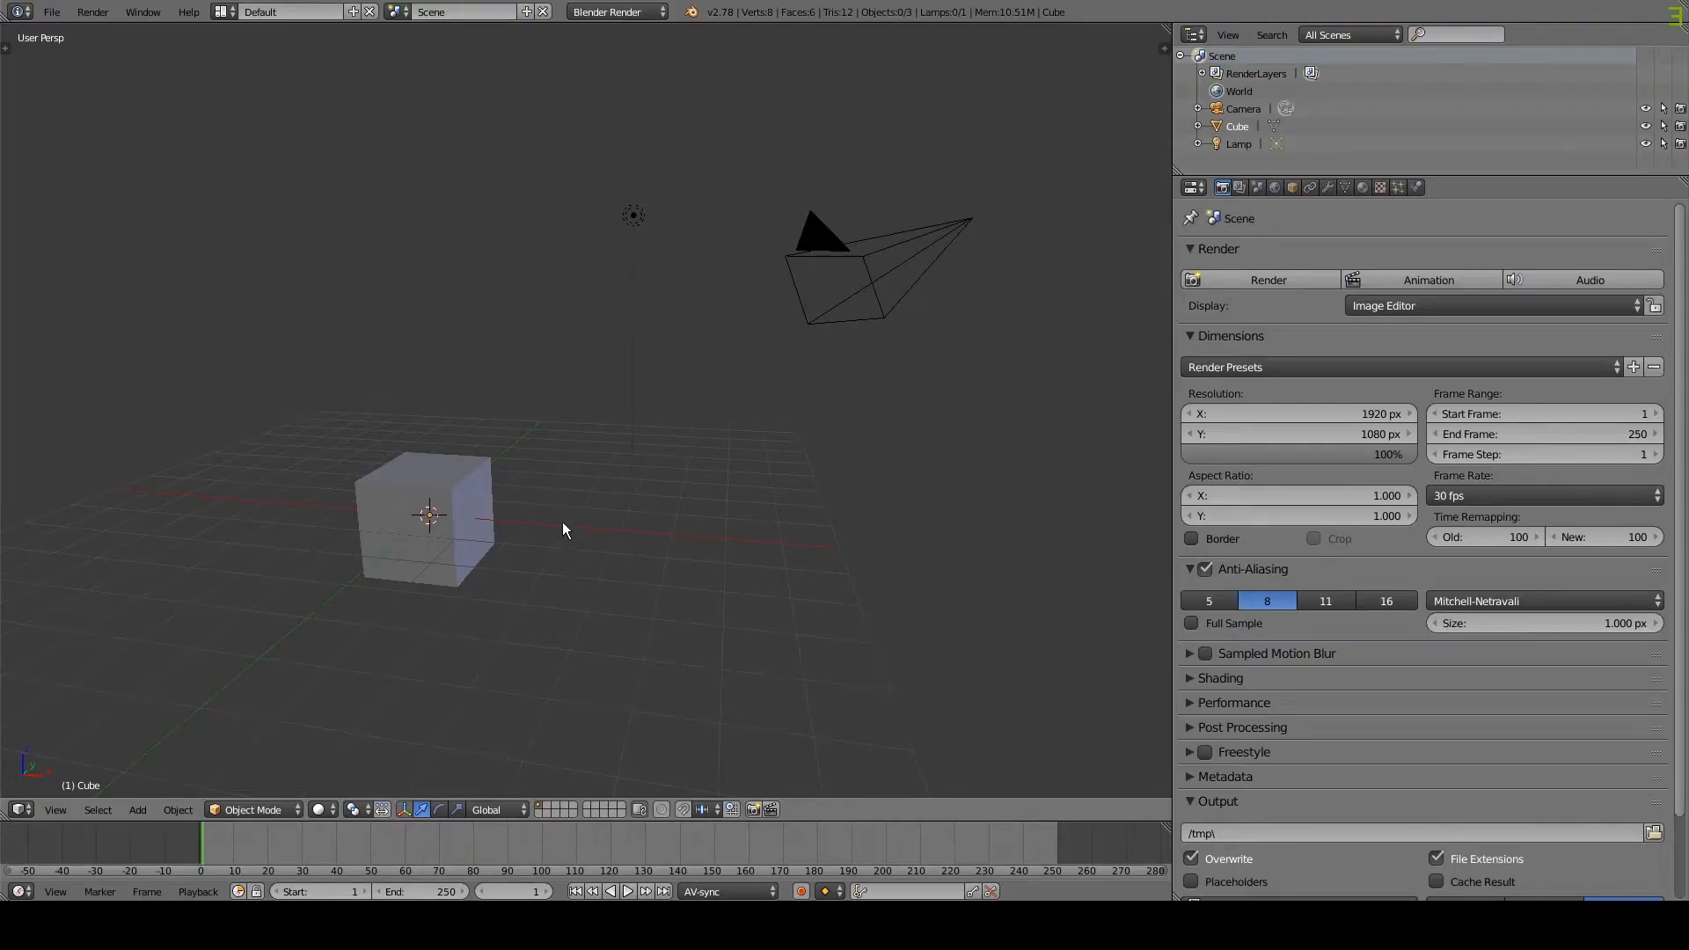
- Enter Sculpt Mode on the cube with Dyntopo on, Constant Detail at 7%
click(420, 516)
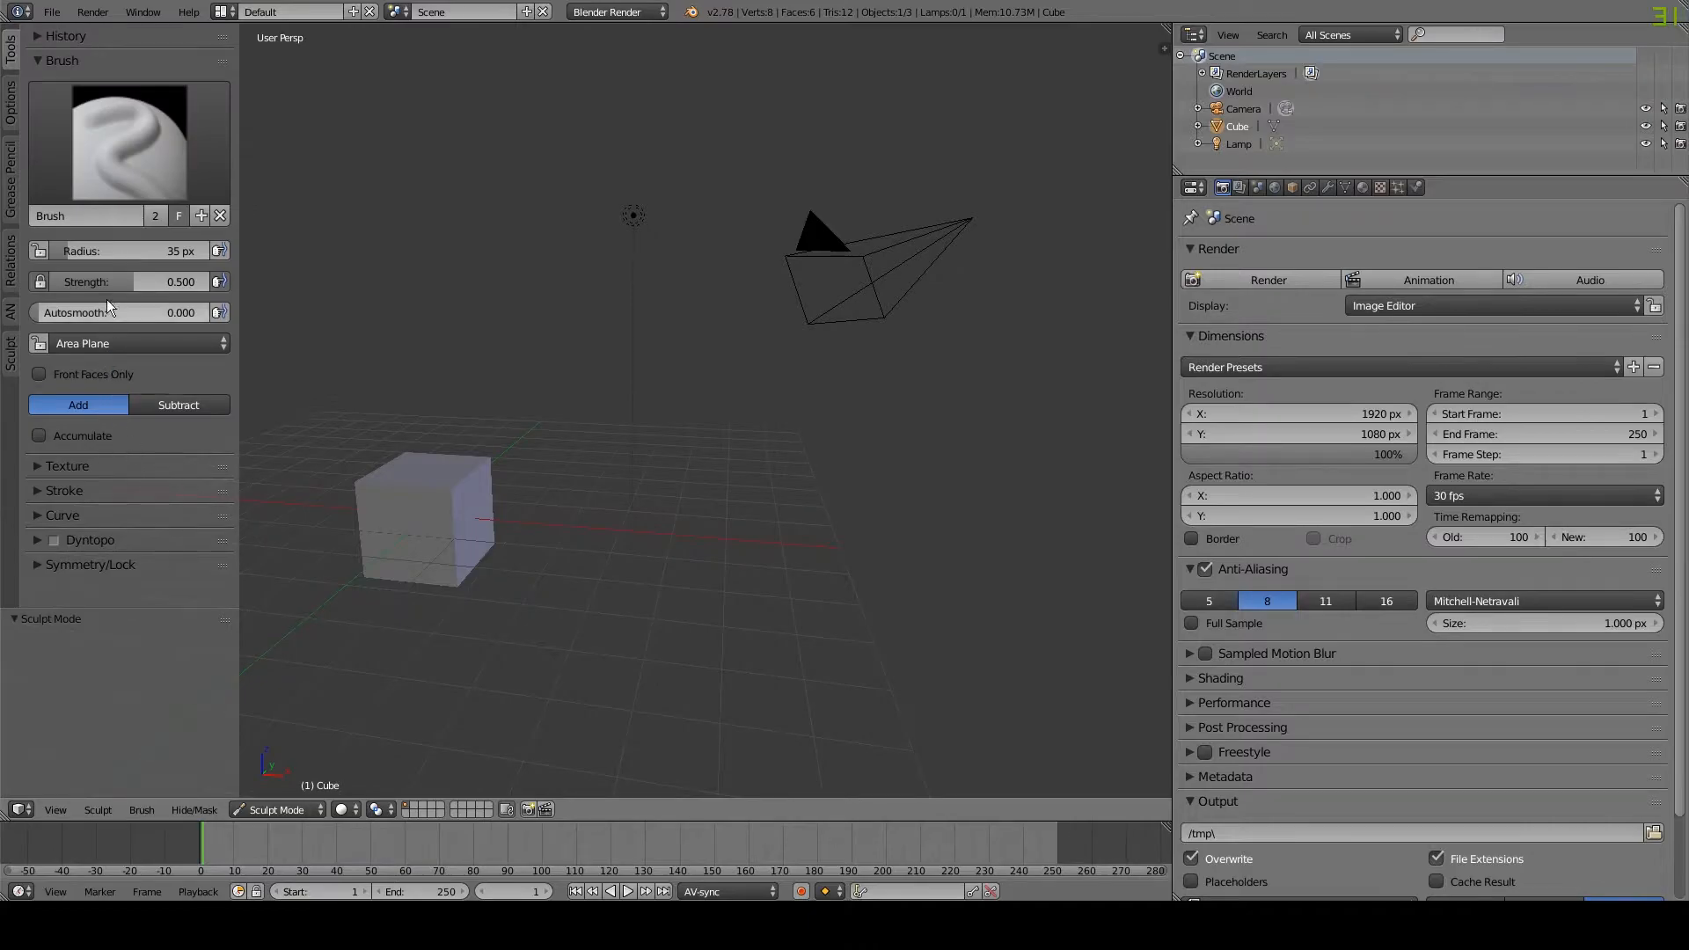
mouse_move(90, 540)
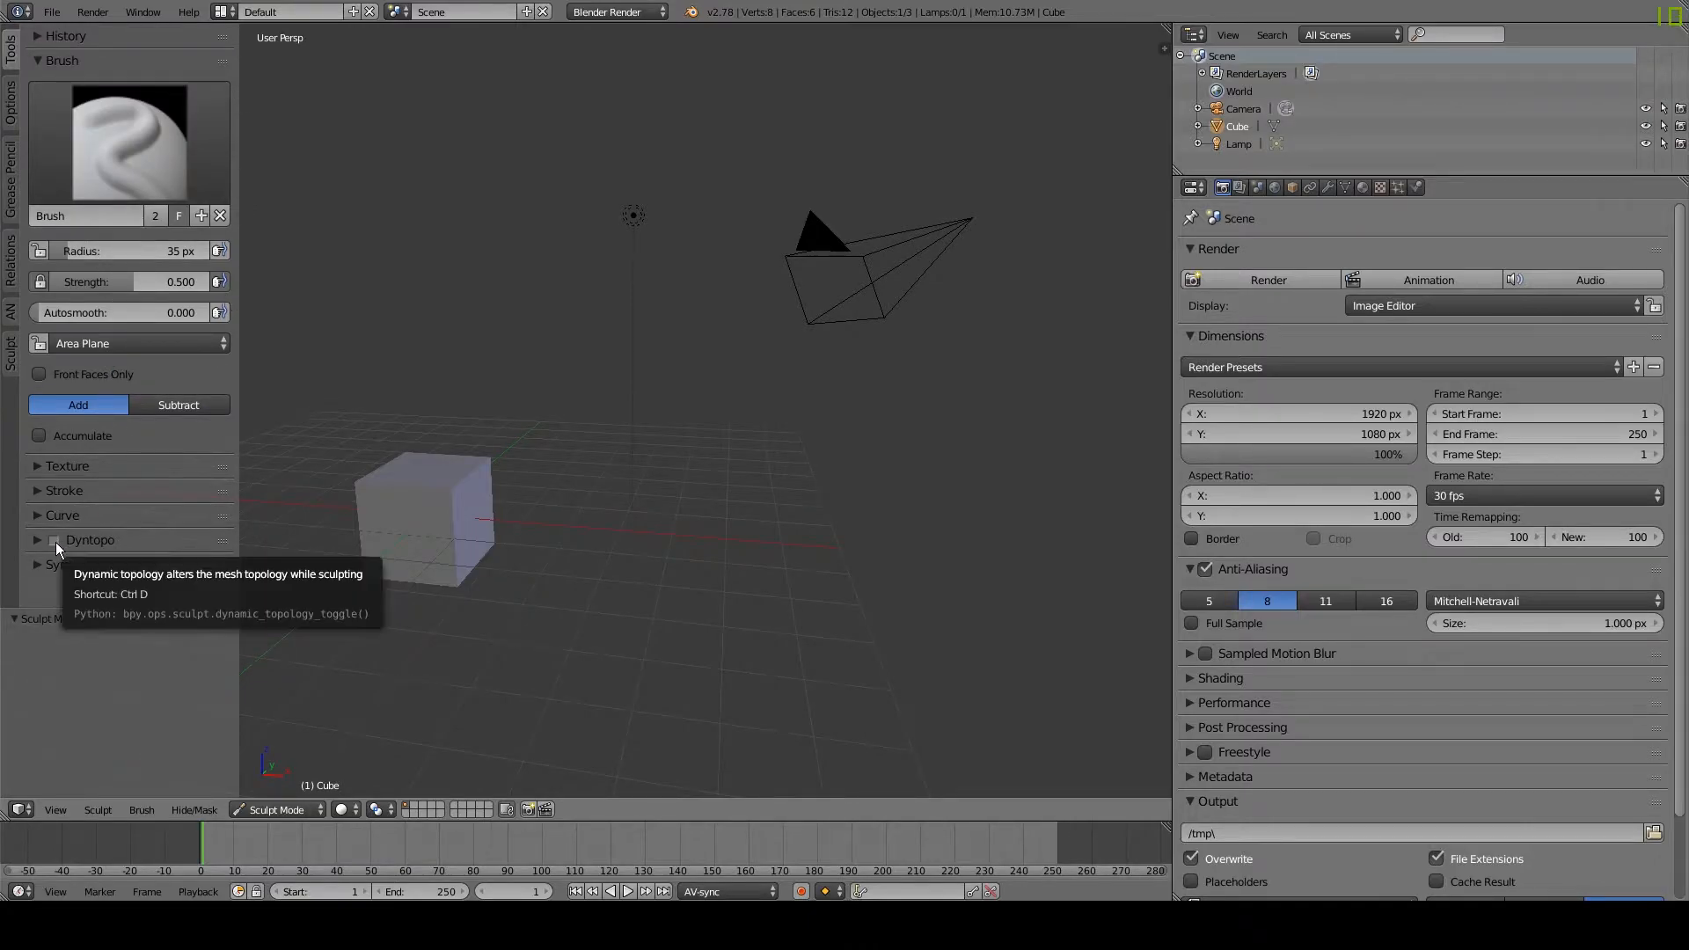
click(53, 539)
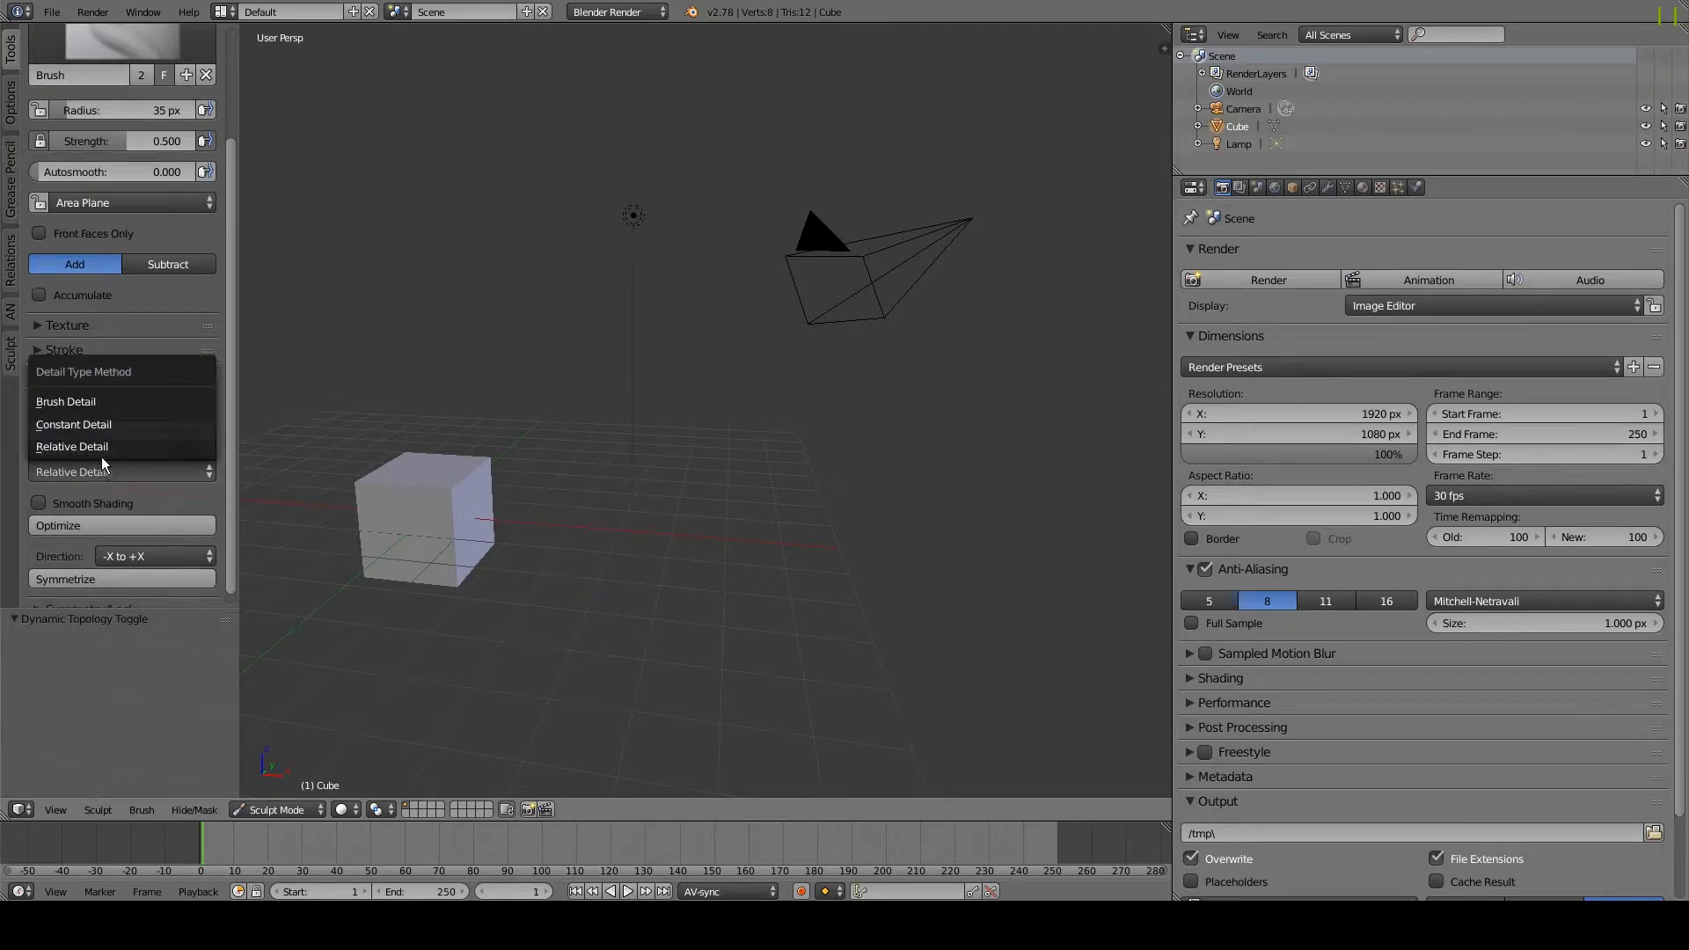
click(74, 424)
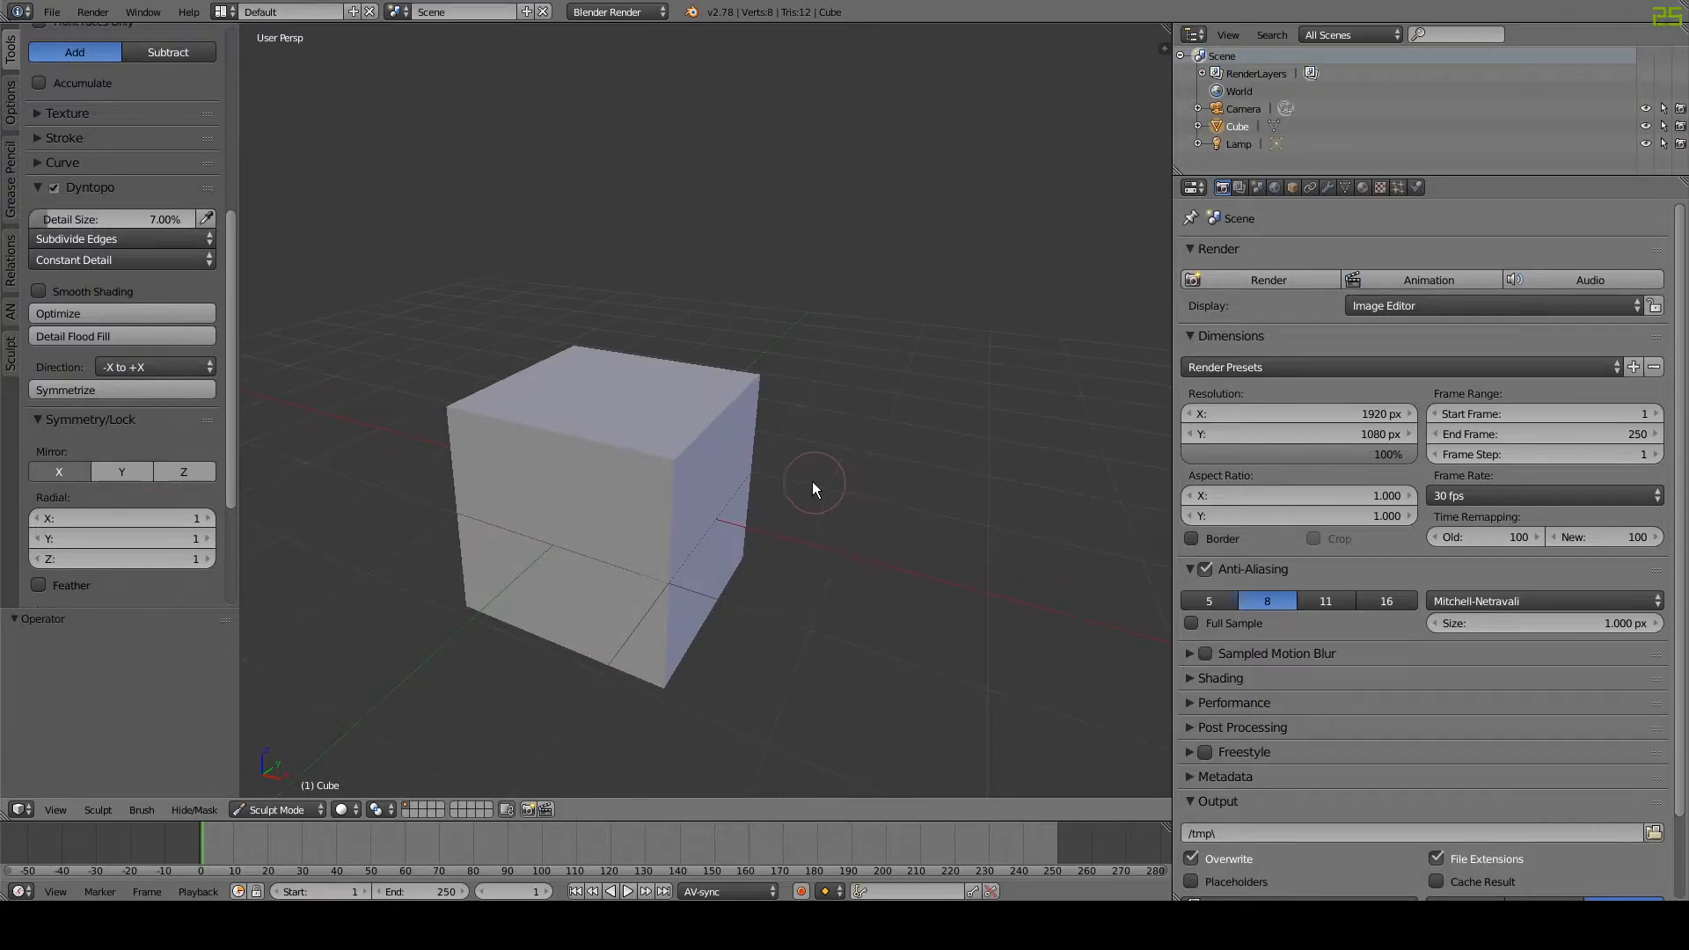
- Sculpt test bulges on the cube's top and sides, then undo back to the plain cube
drag(813, 485, 646, 528)
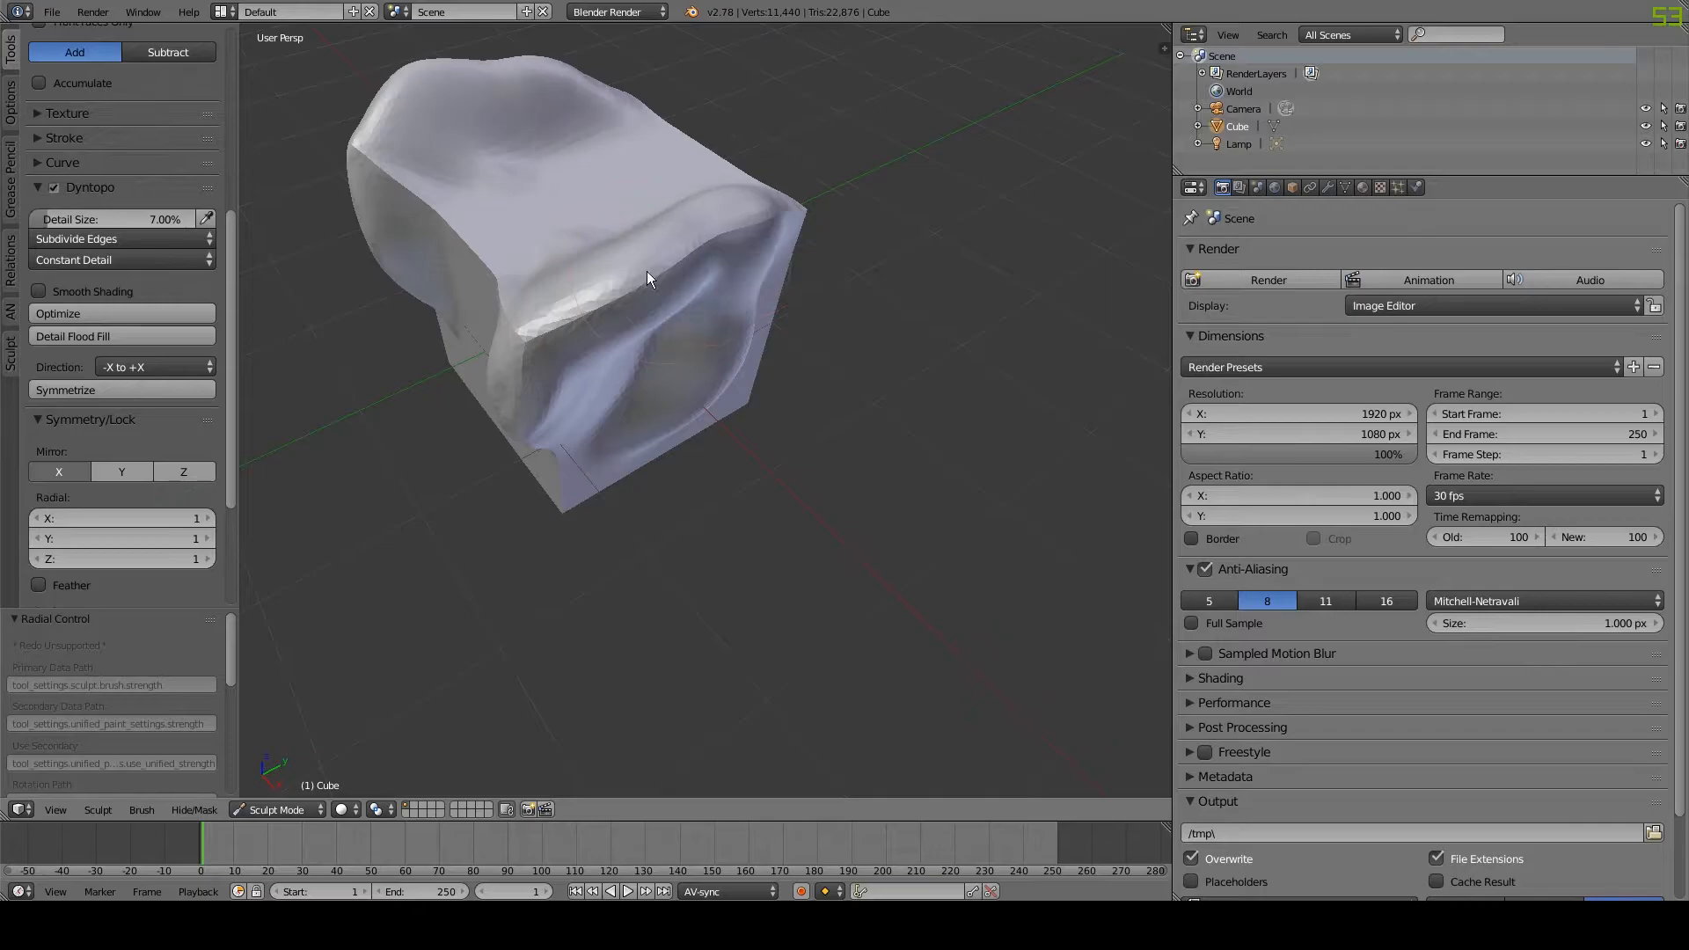
drag(646, 280, 899, 359)
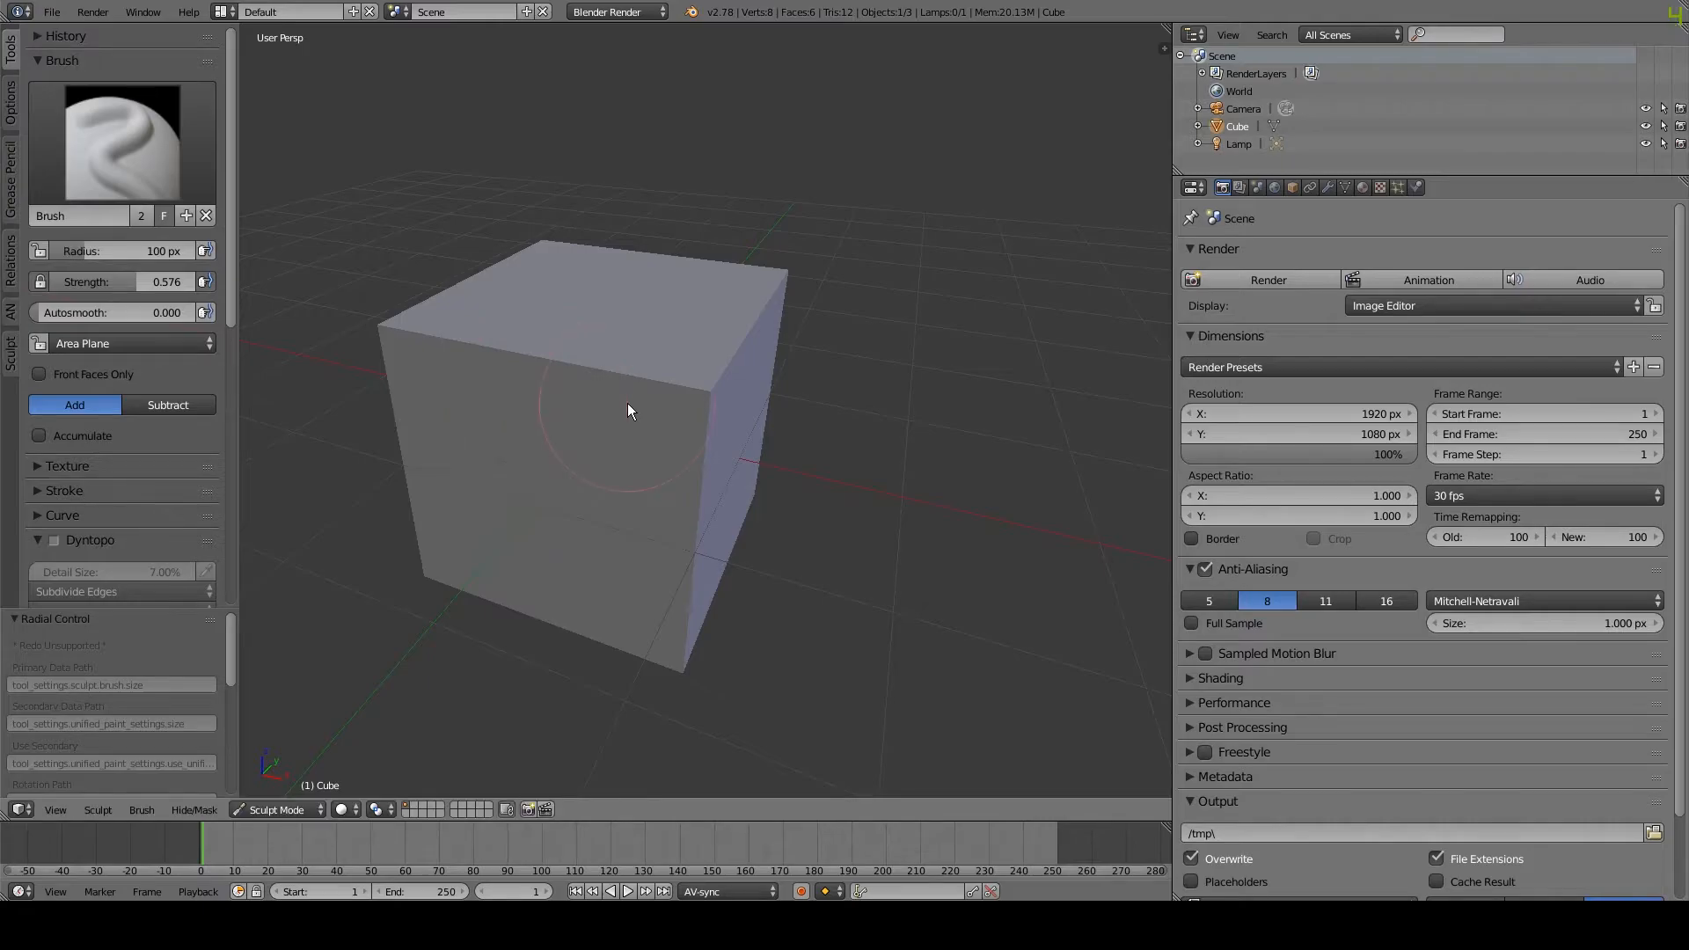
mouse_move(627, 357)
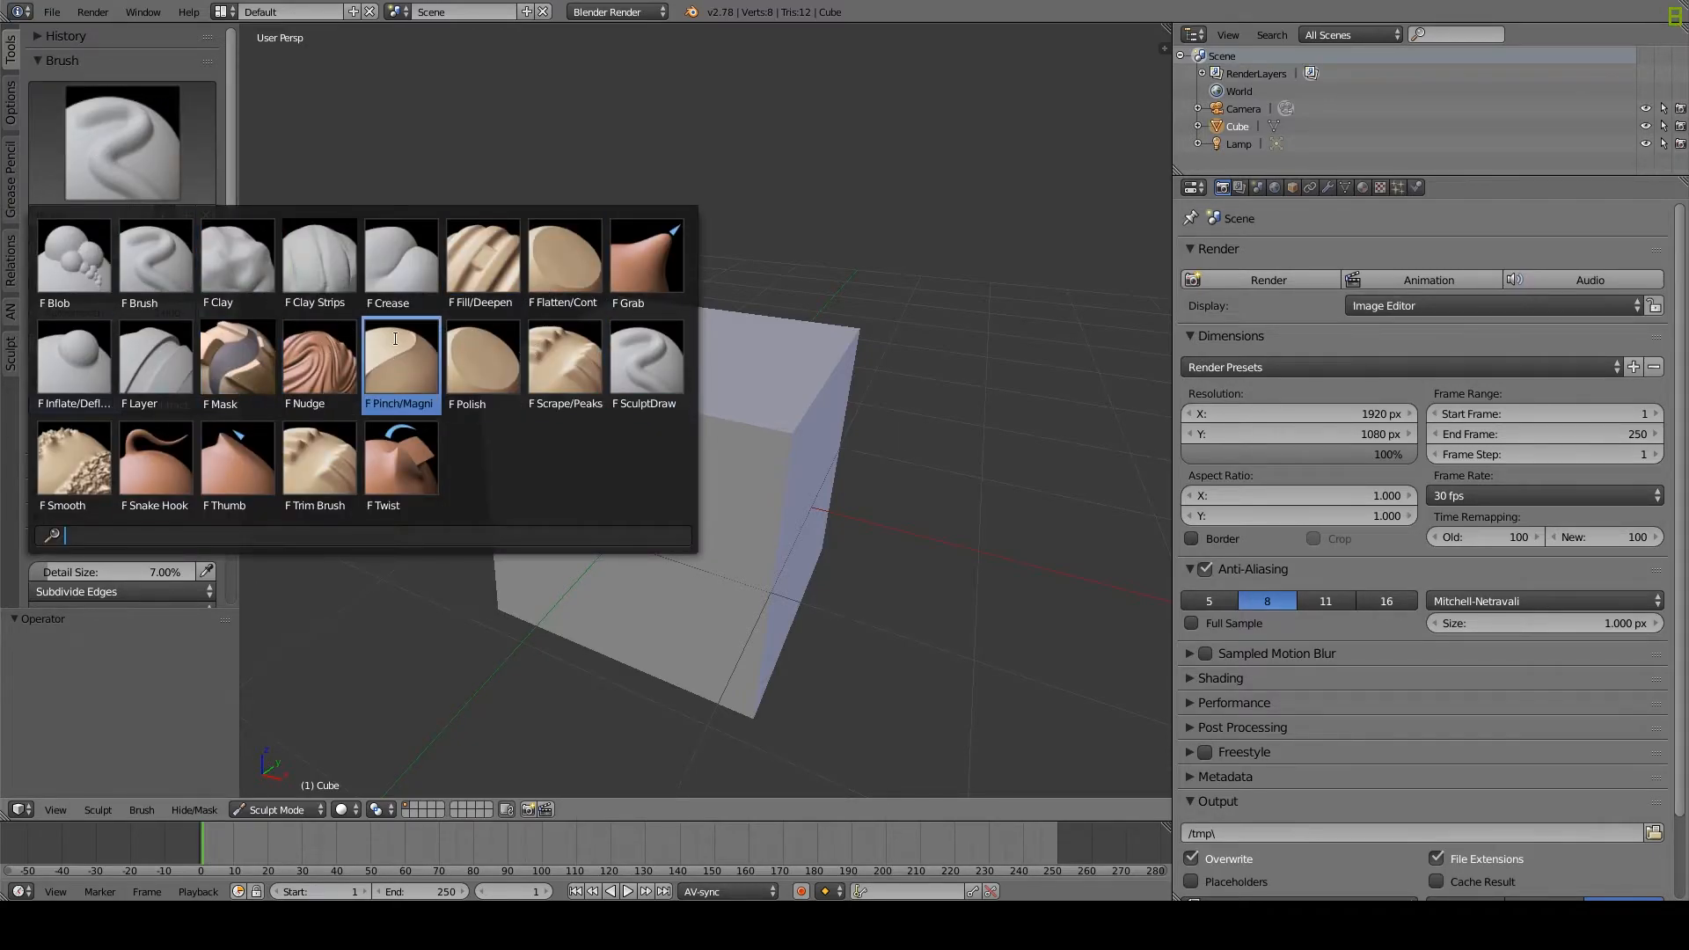
- Make Snake Hook the active sculpting brush
click(315, 255)
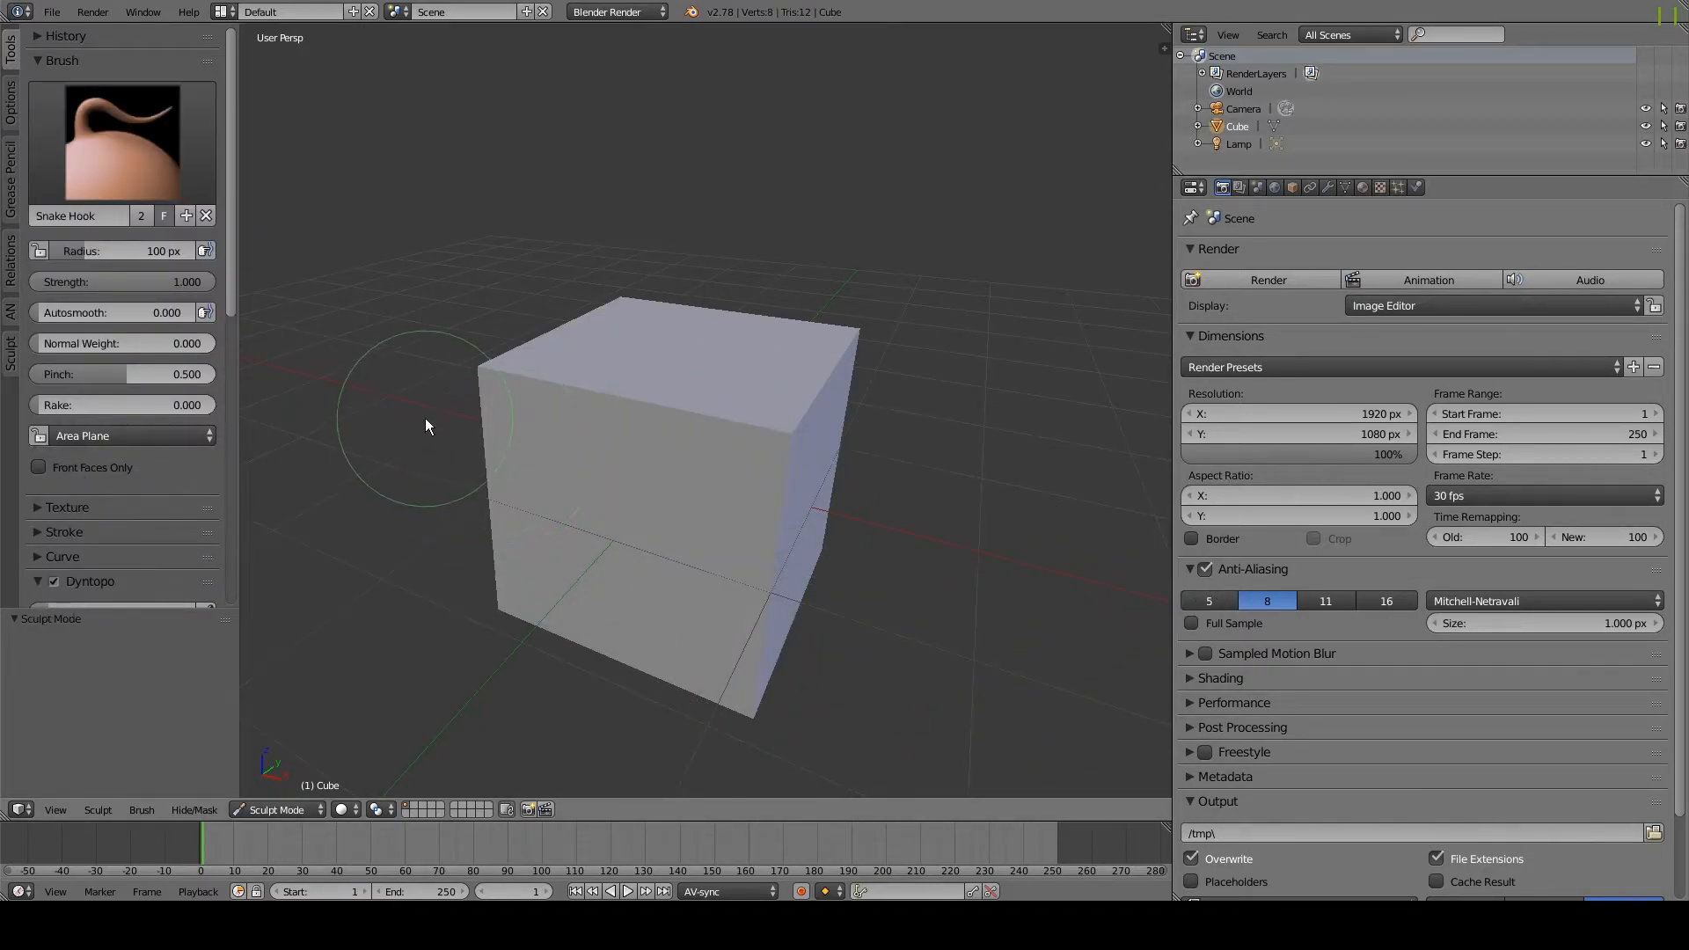
- Back in Object Mode, replace the cube with a new Ico Sphere
click(276, 809)
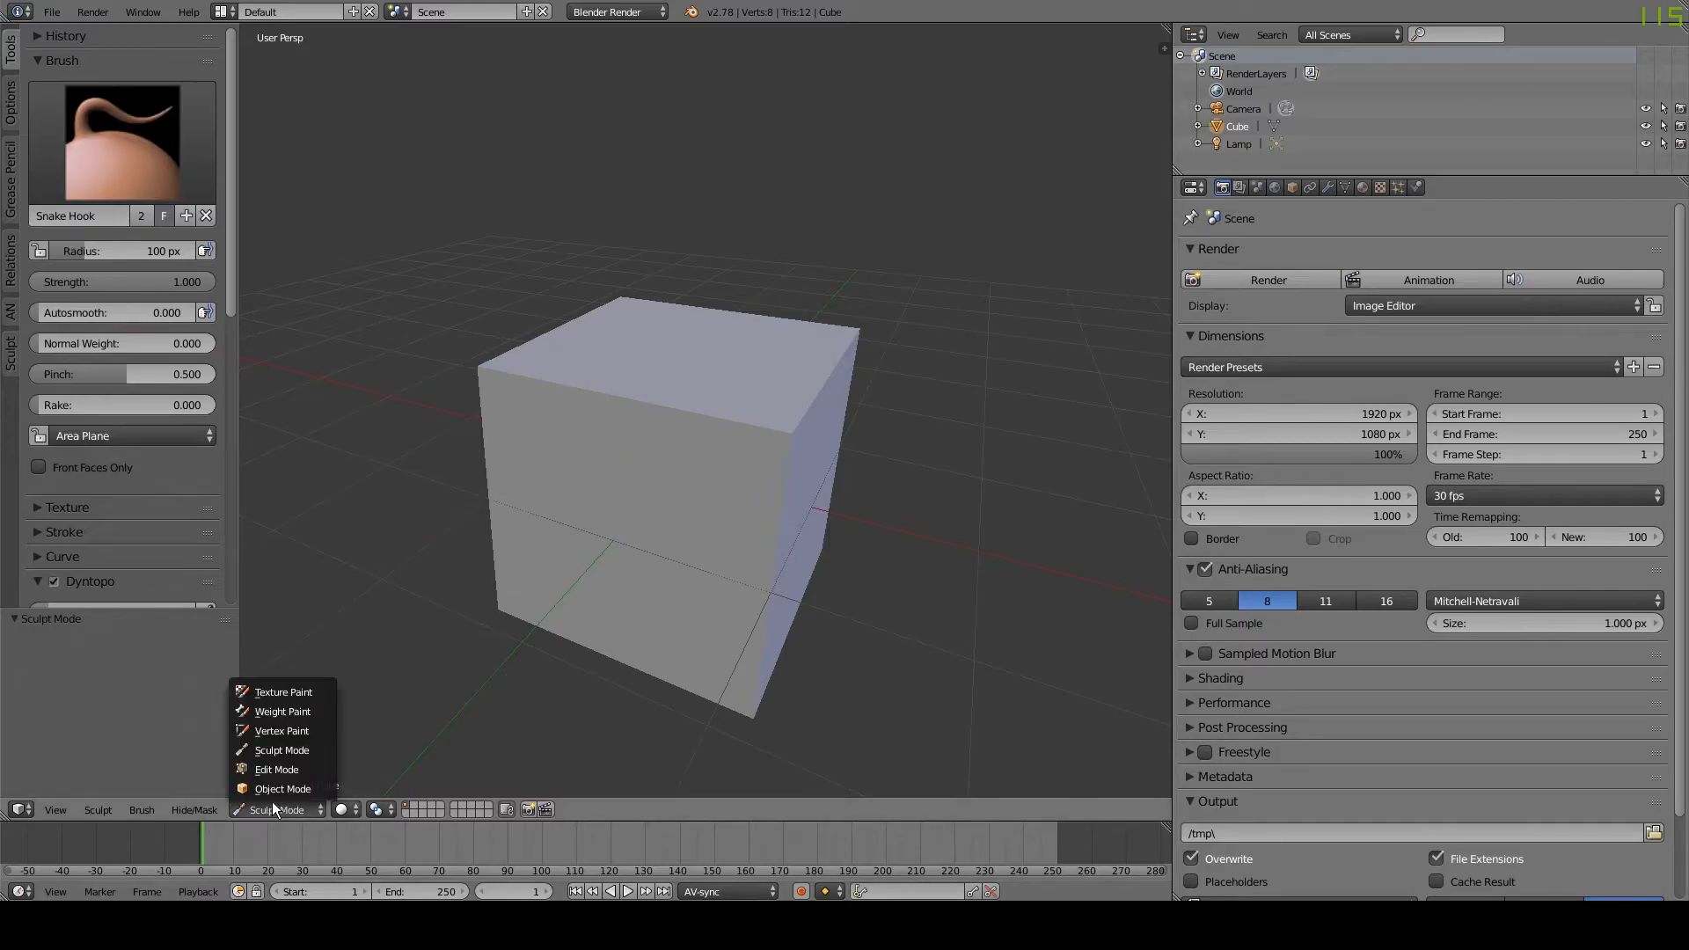
click(282, 788)
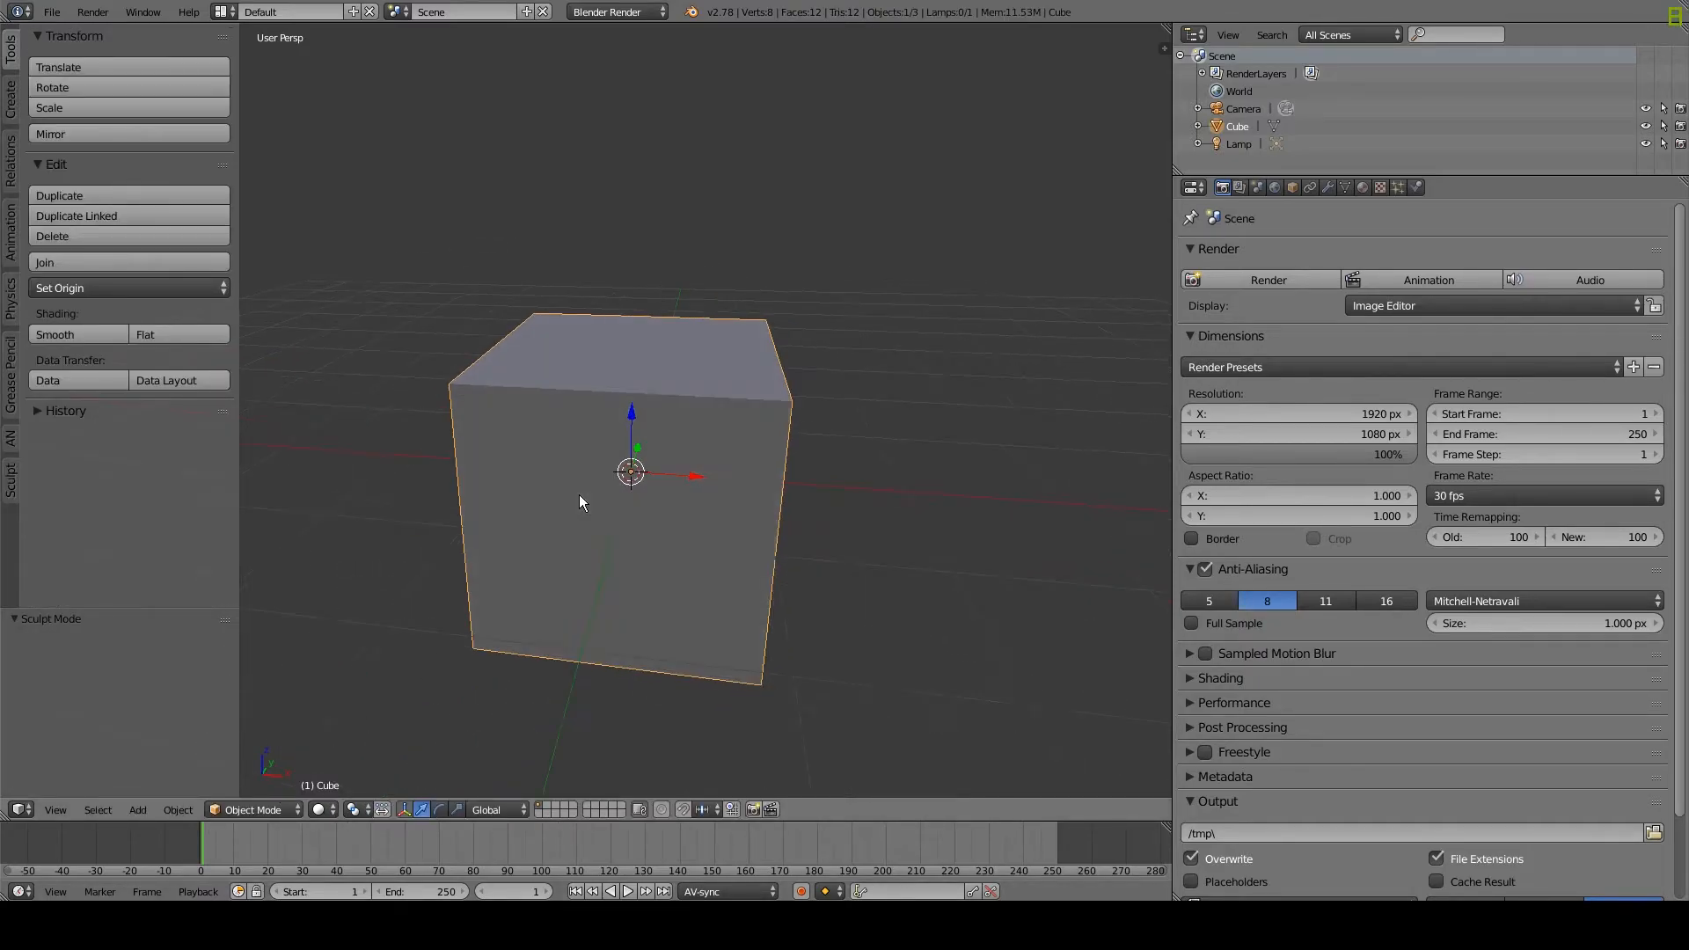
text(add)
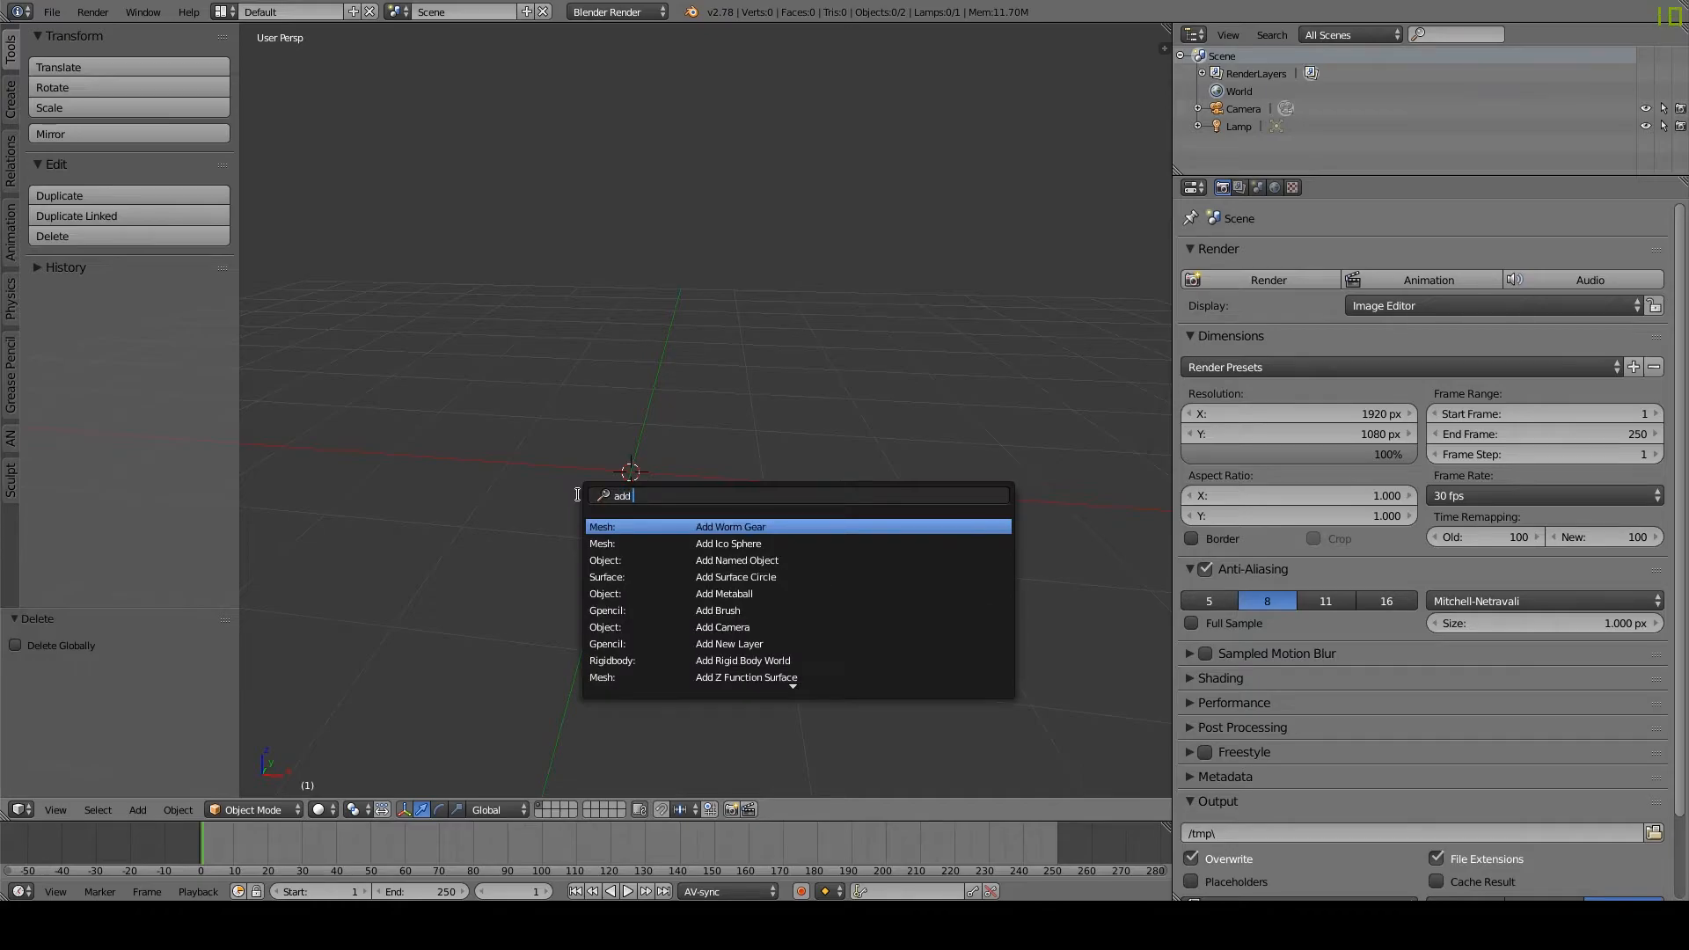
click(727, 544)
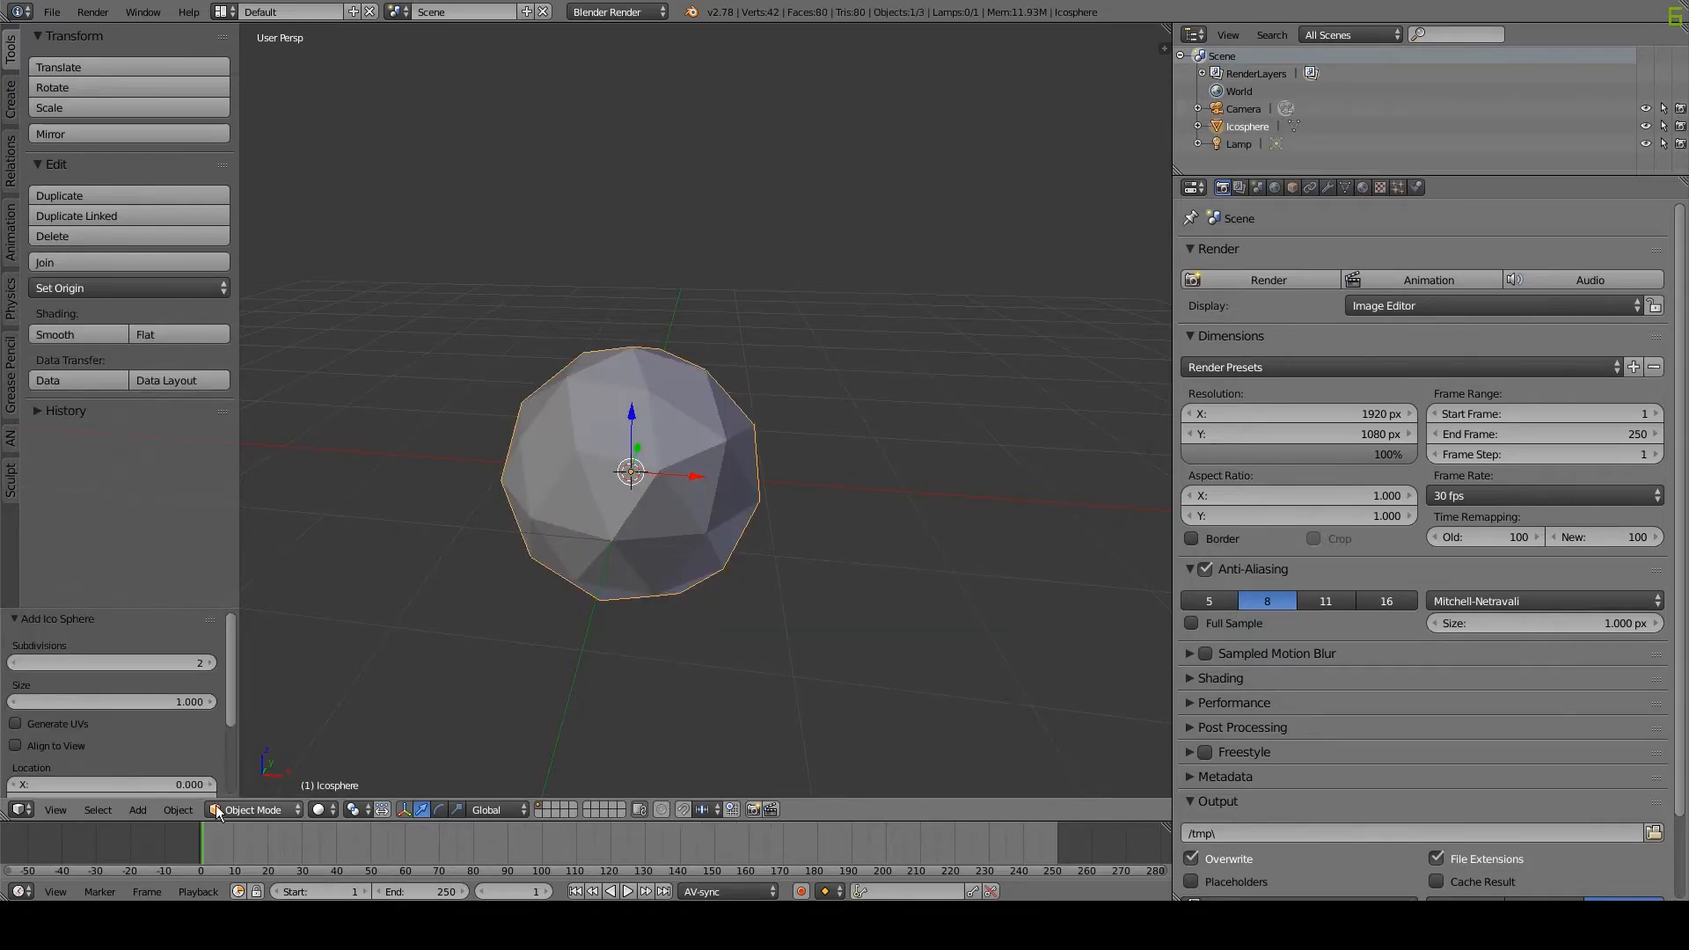
- Enter Sculpt Mode on the icosphere with dynamic topology enabled
click(255, 809)
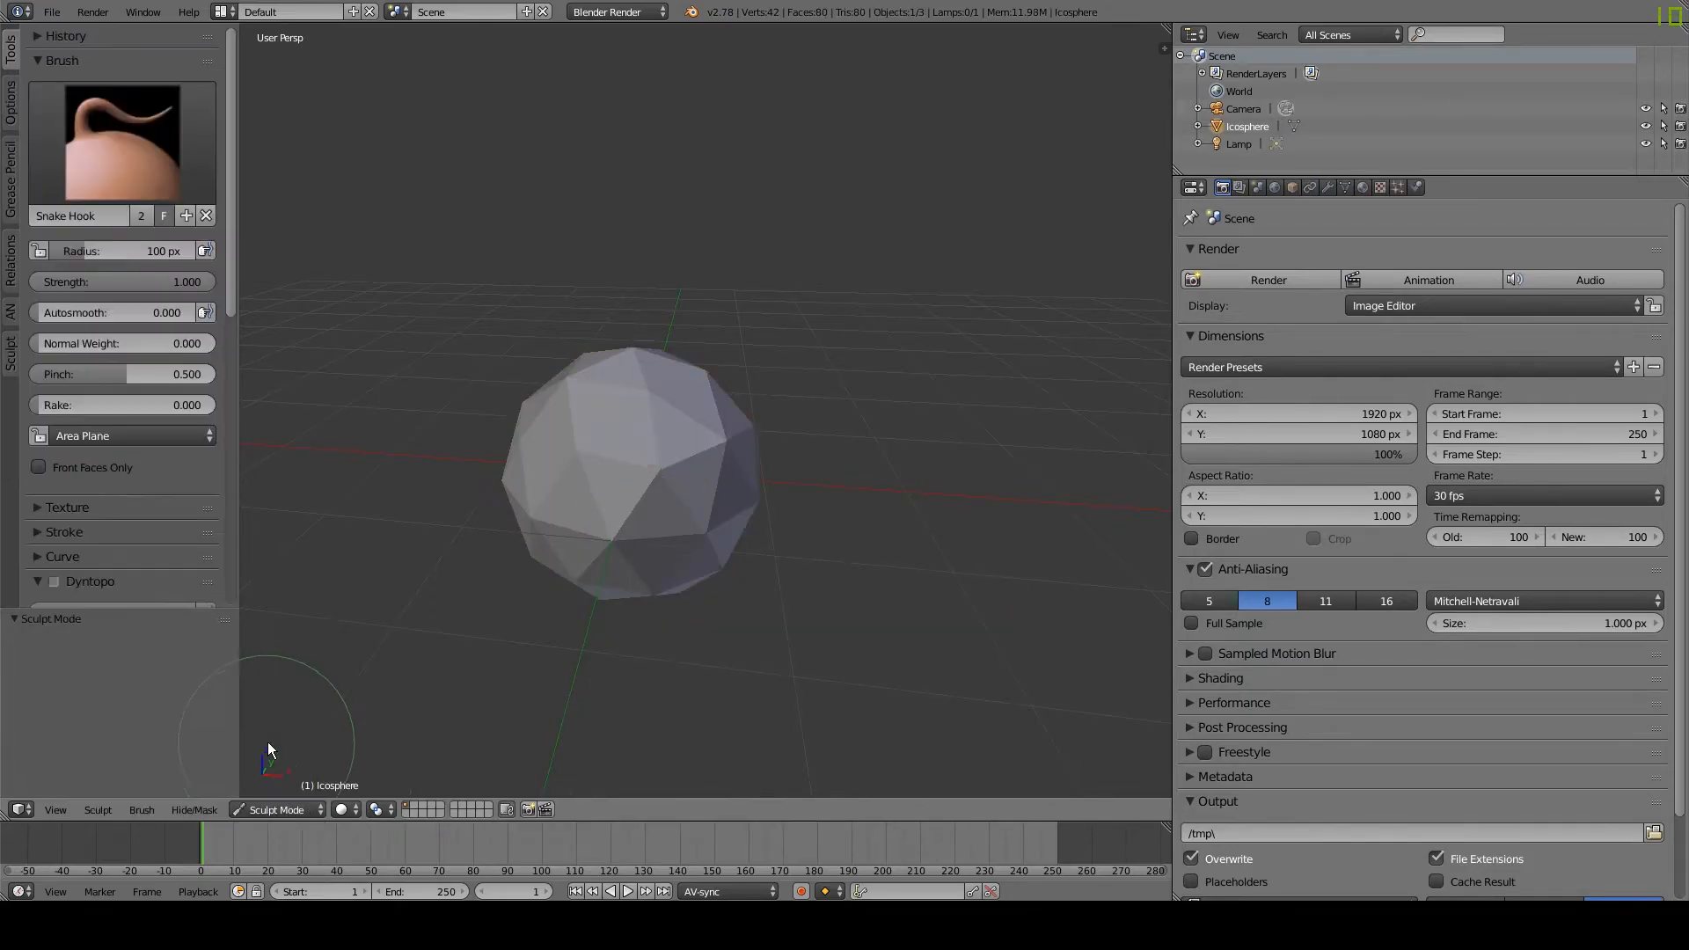
click(54, 582)
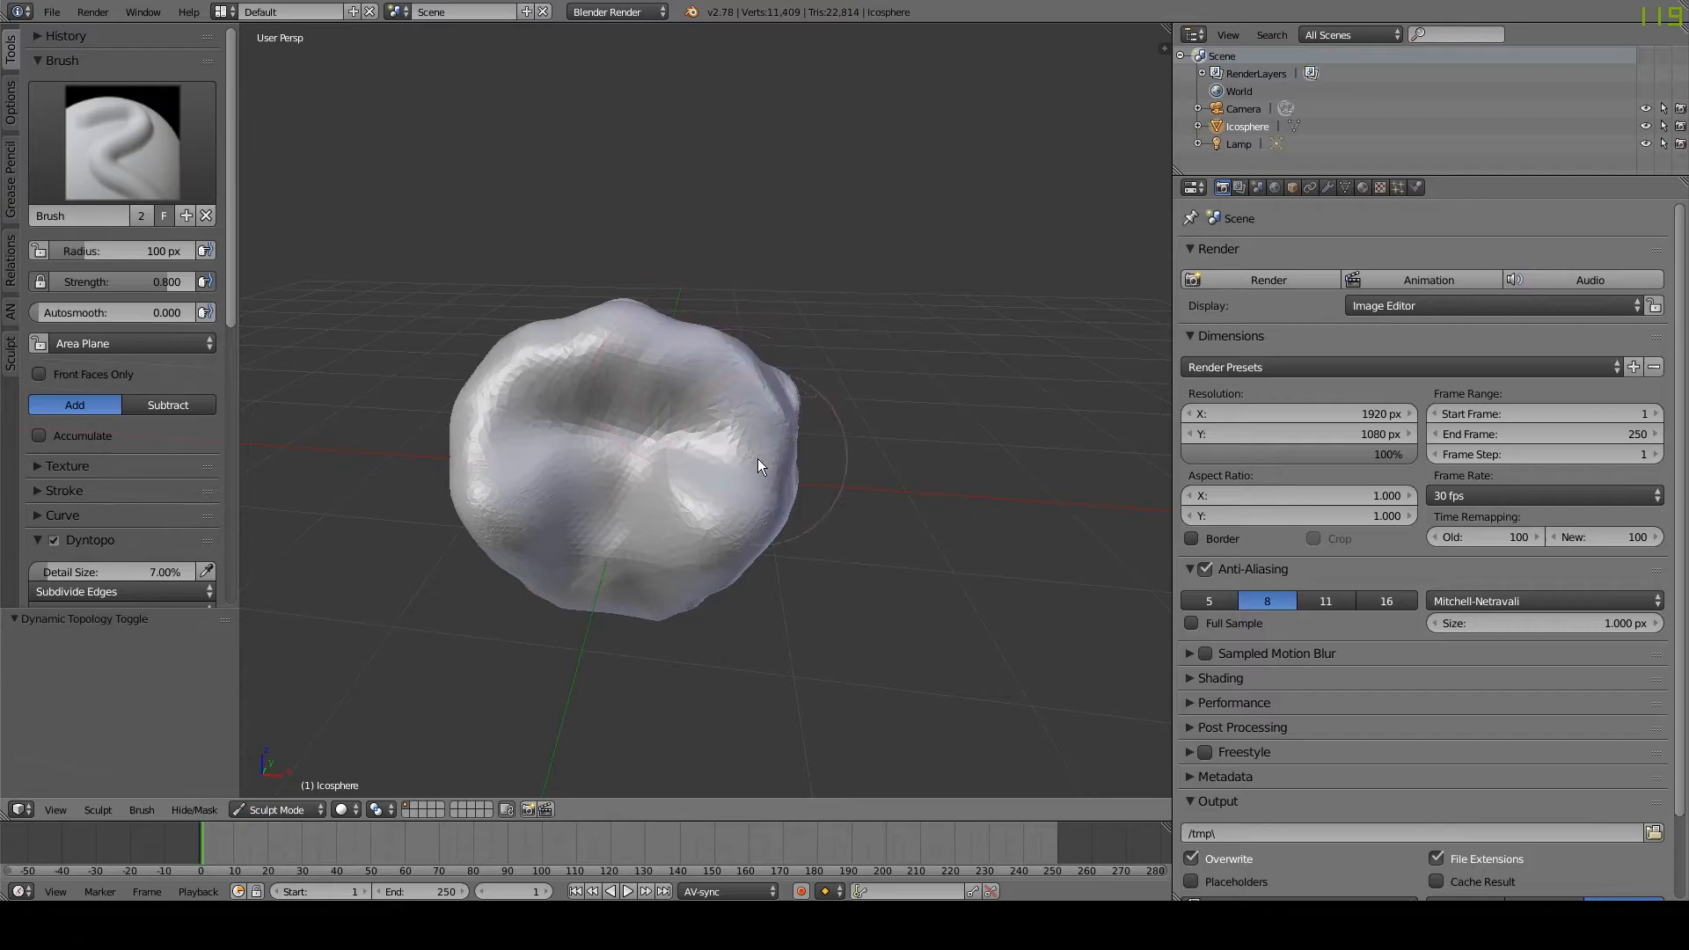
- Edit the default cube's mesh, extruding a face into a narrow tapered protrusion
click(275, 810)
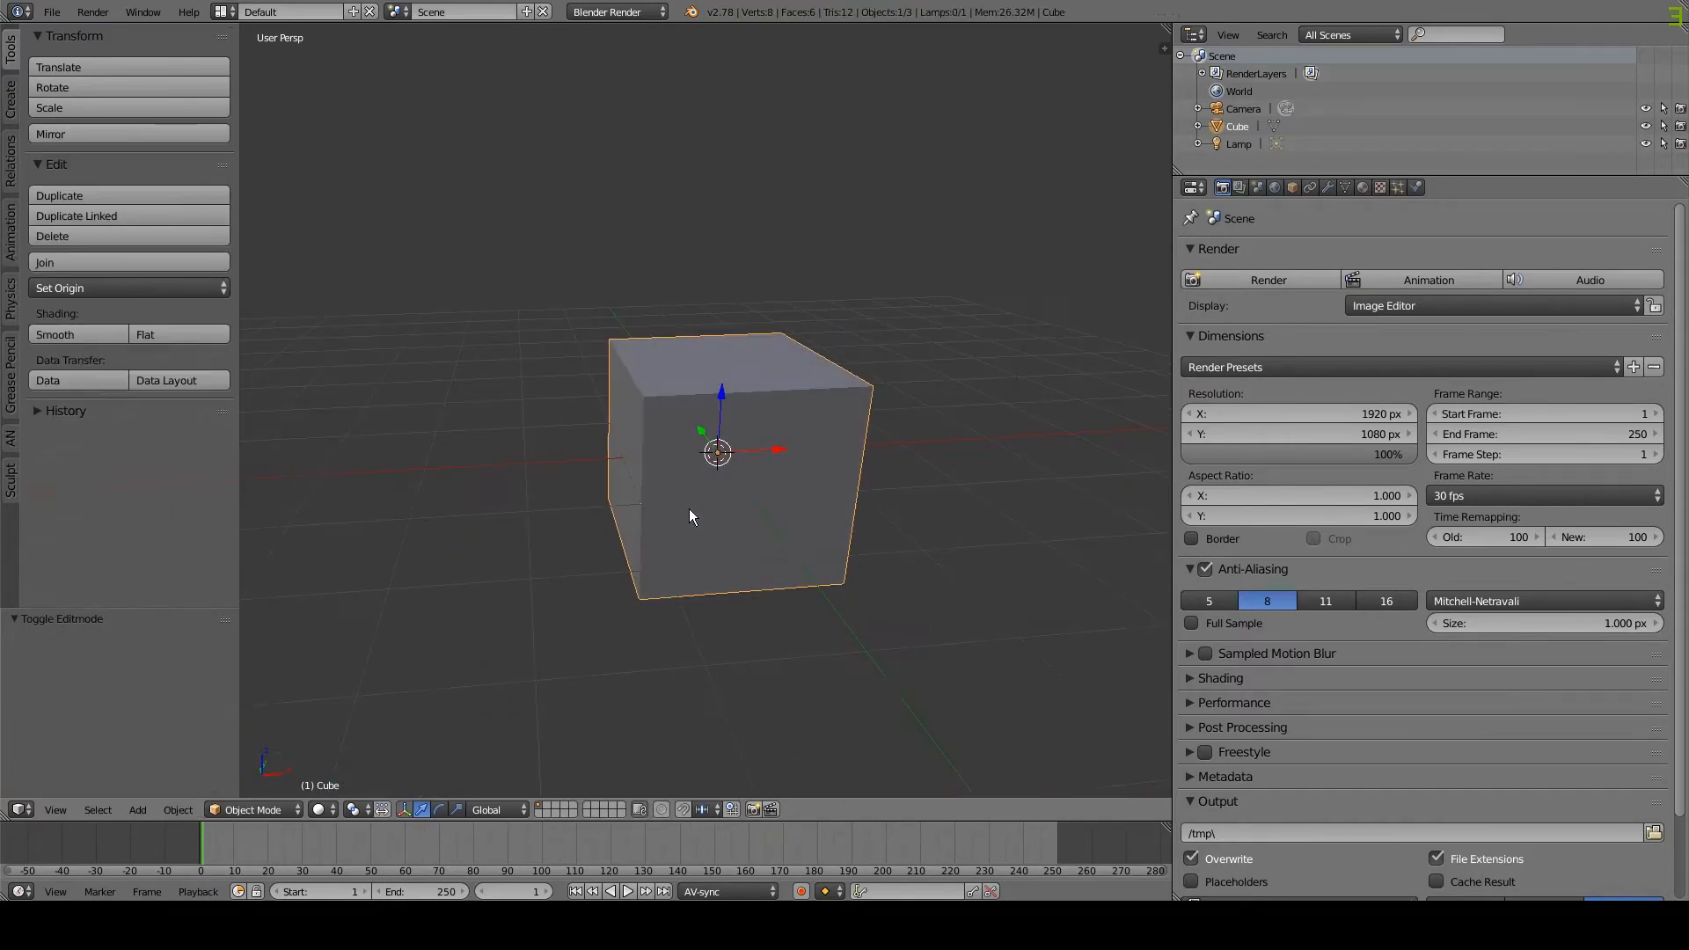
mouse_move(636, 515)
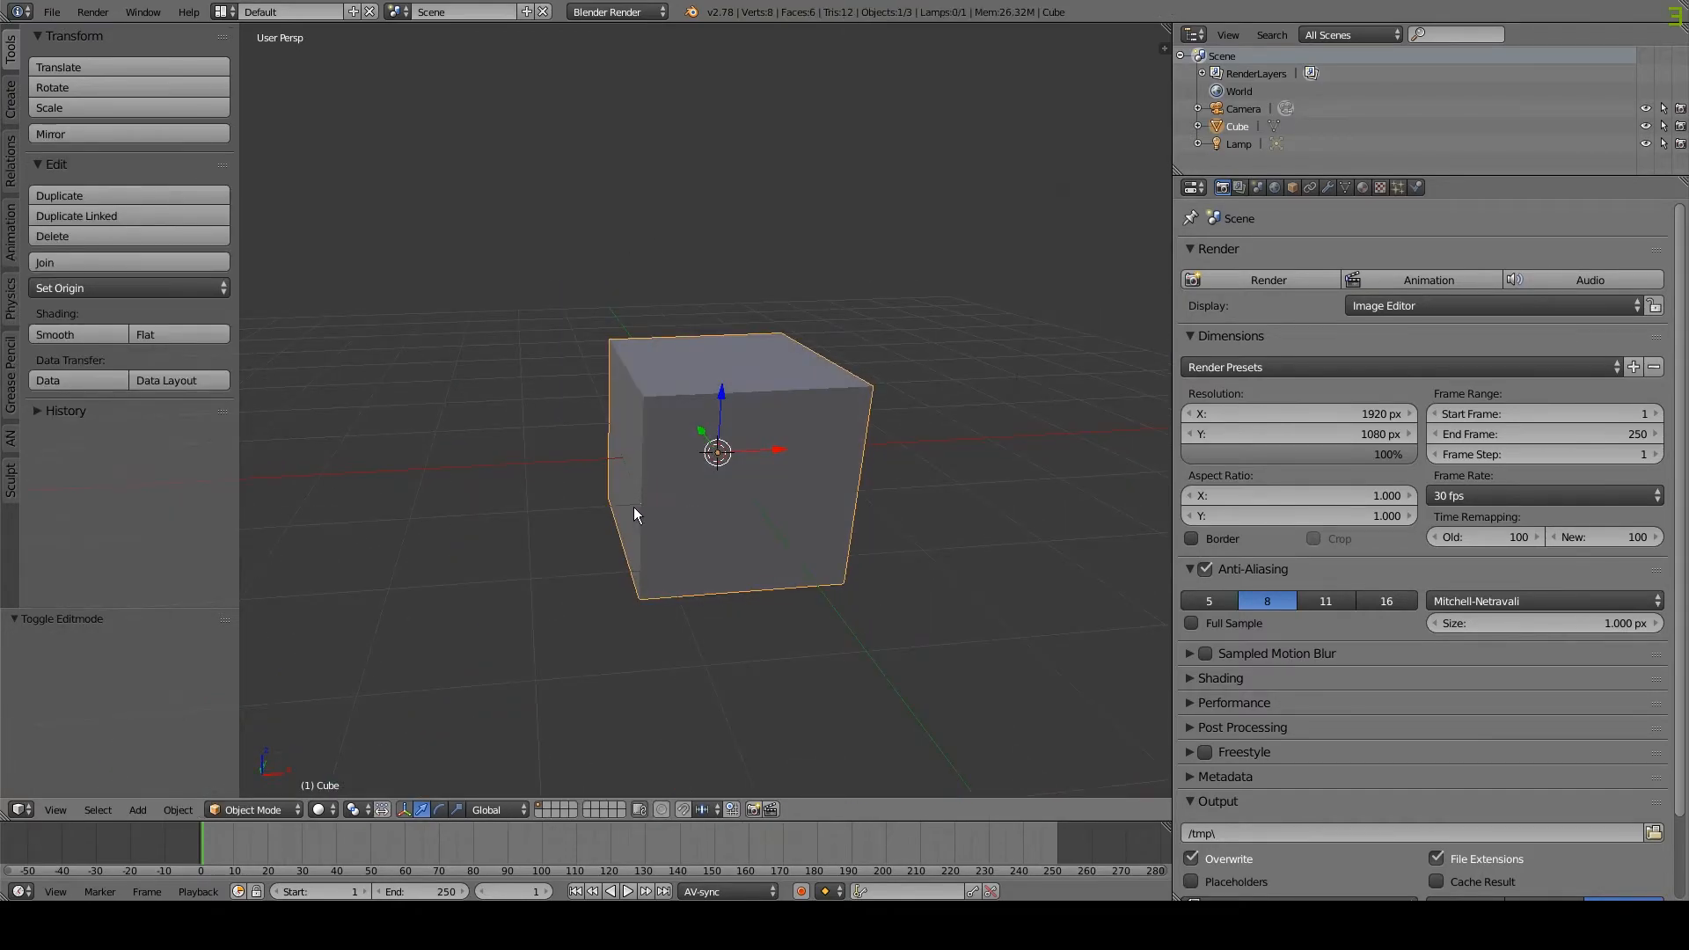
key(Tab)
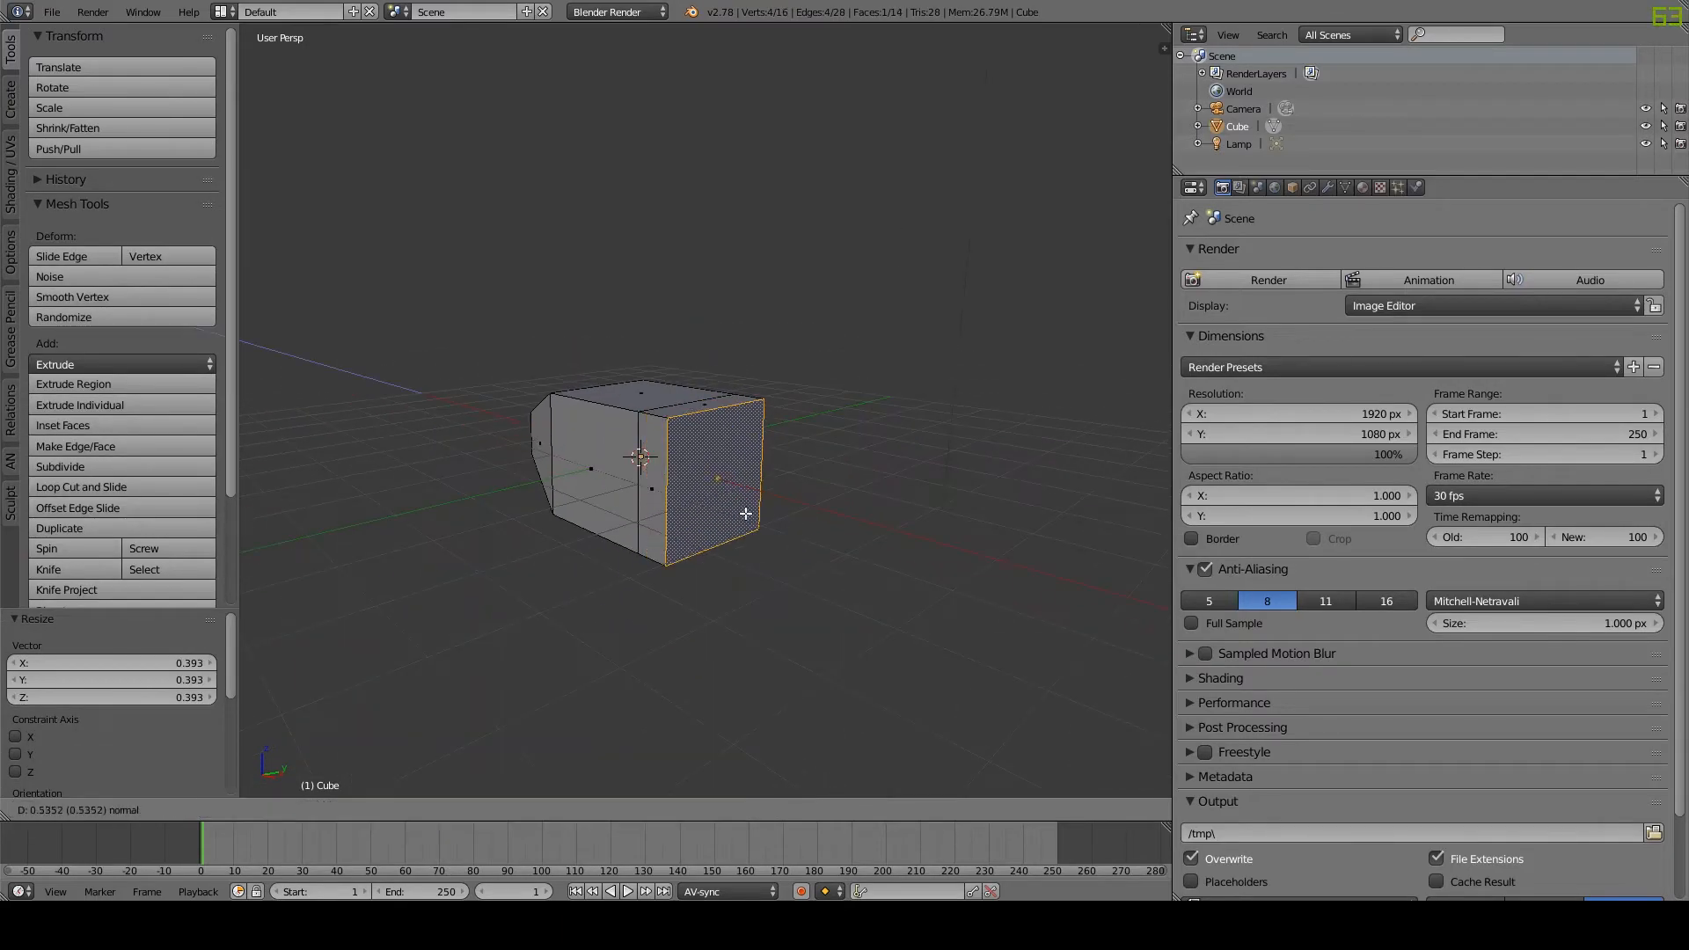
click(252, 810)
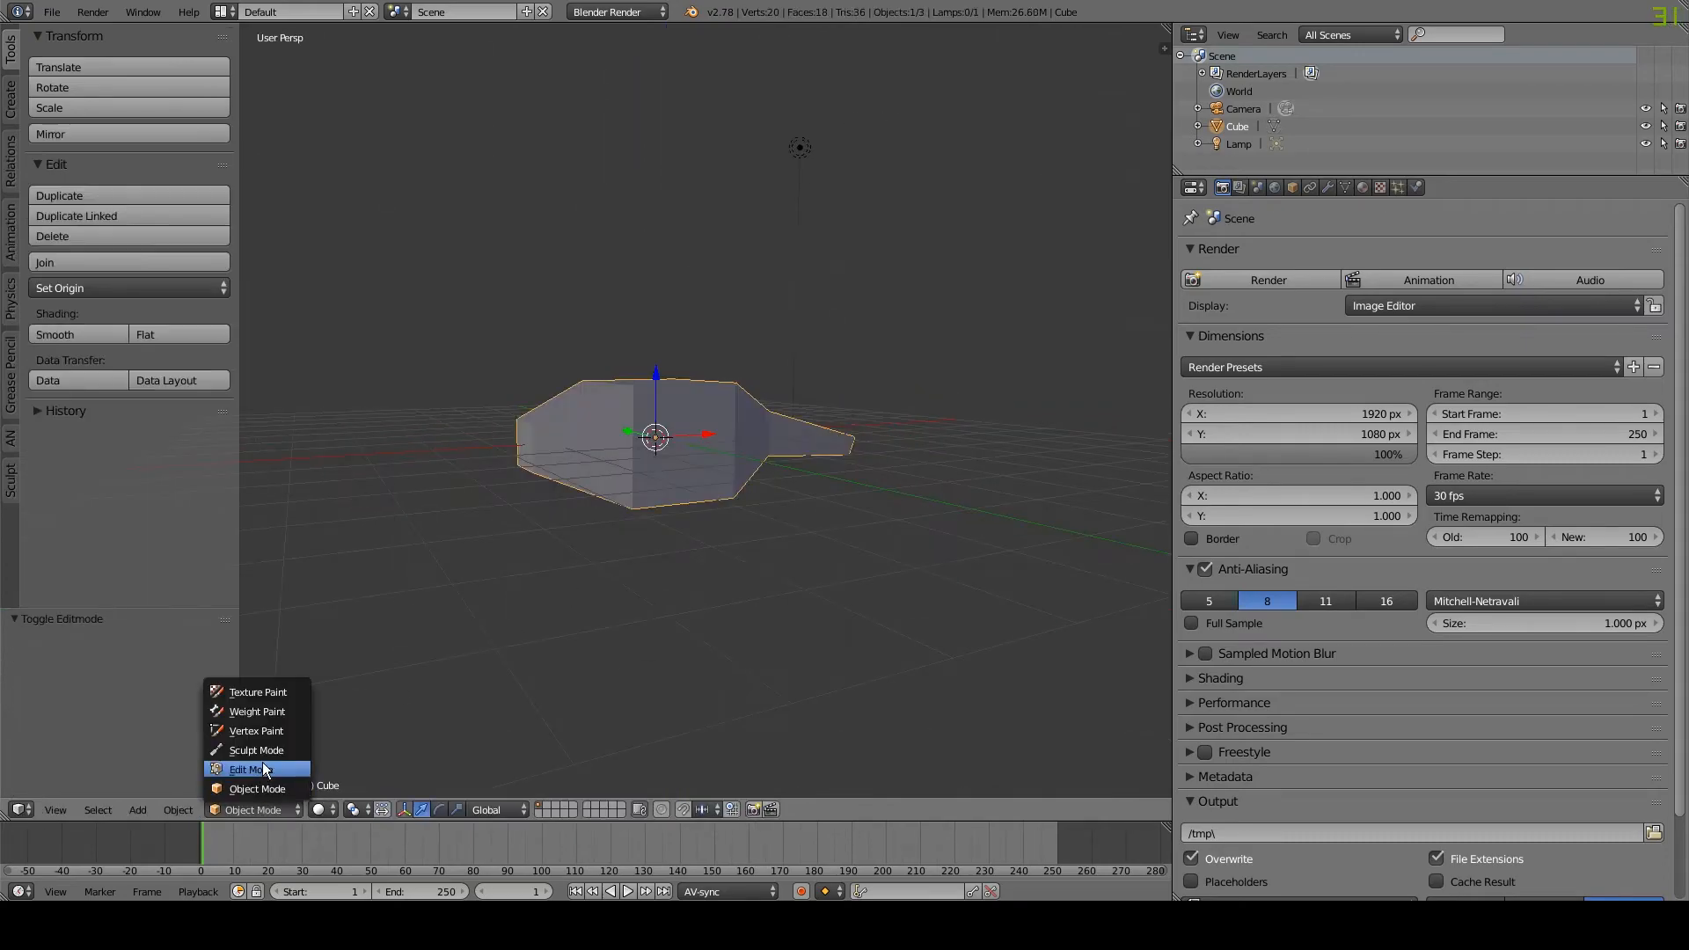
- Sculpt strokes over the mesh with Dyntopo detail size 1, building a rounded blob
click(257, 750)
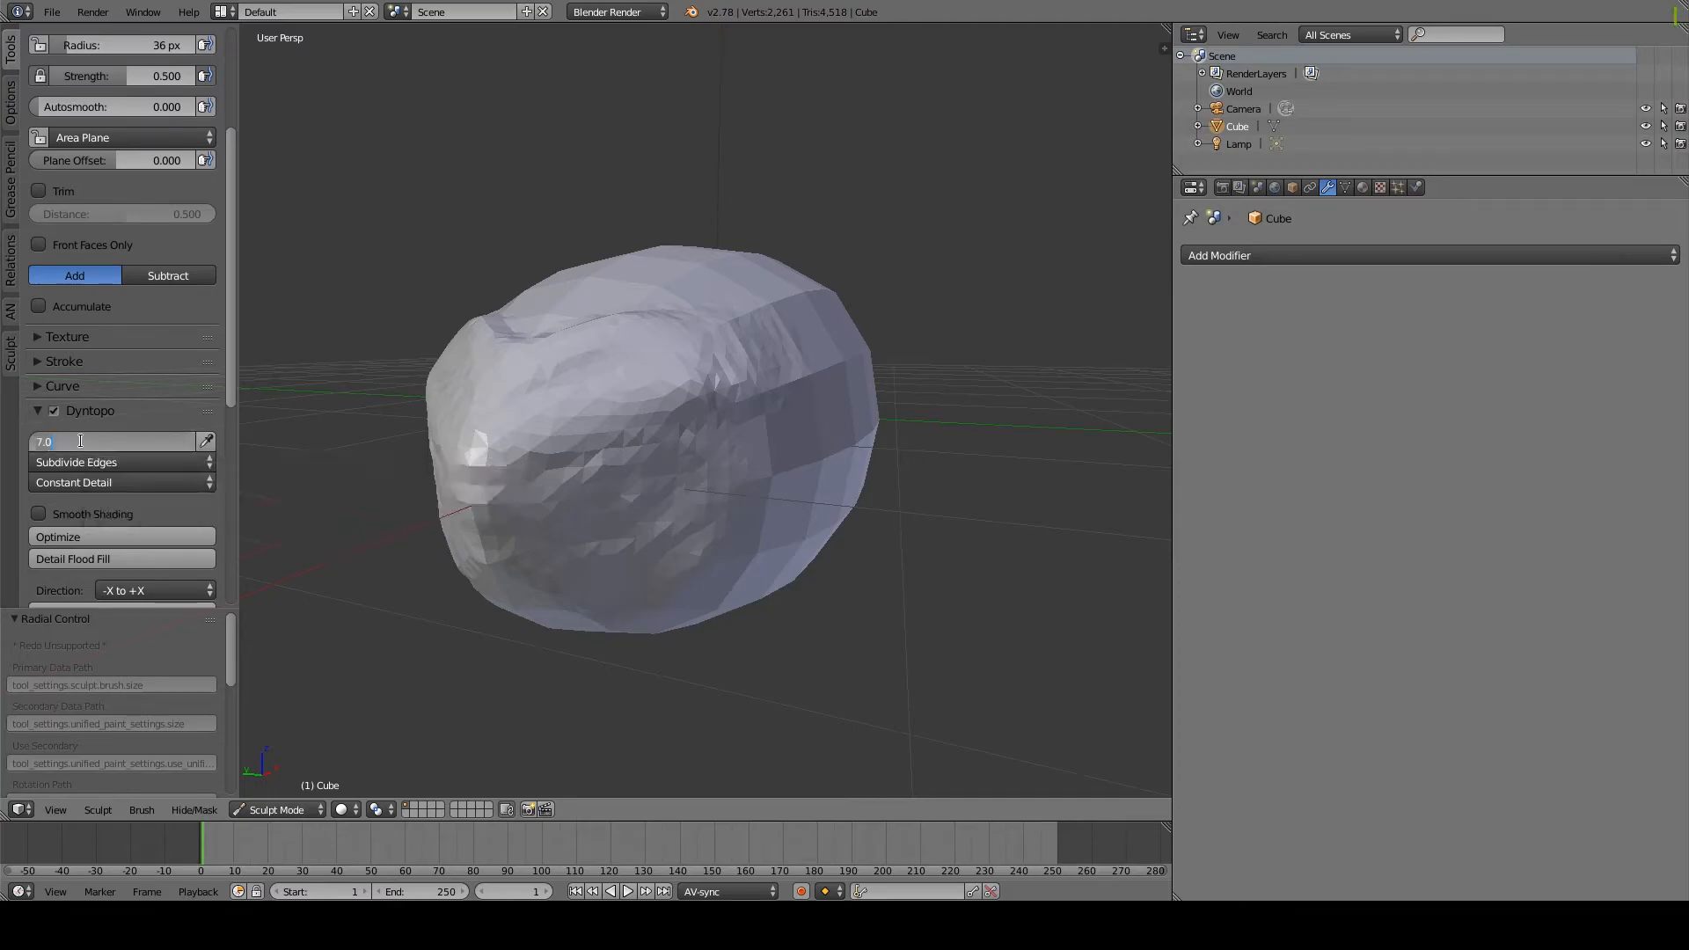
text(1)
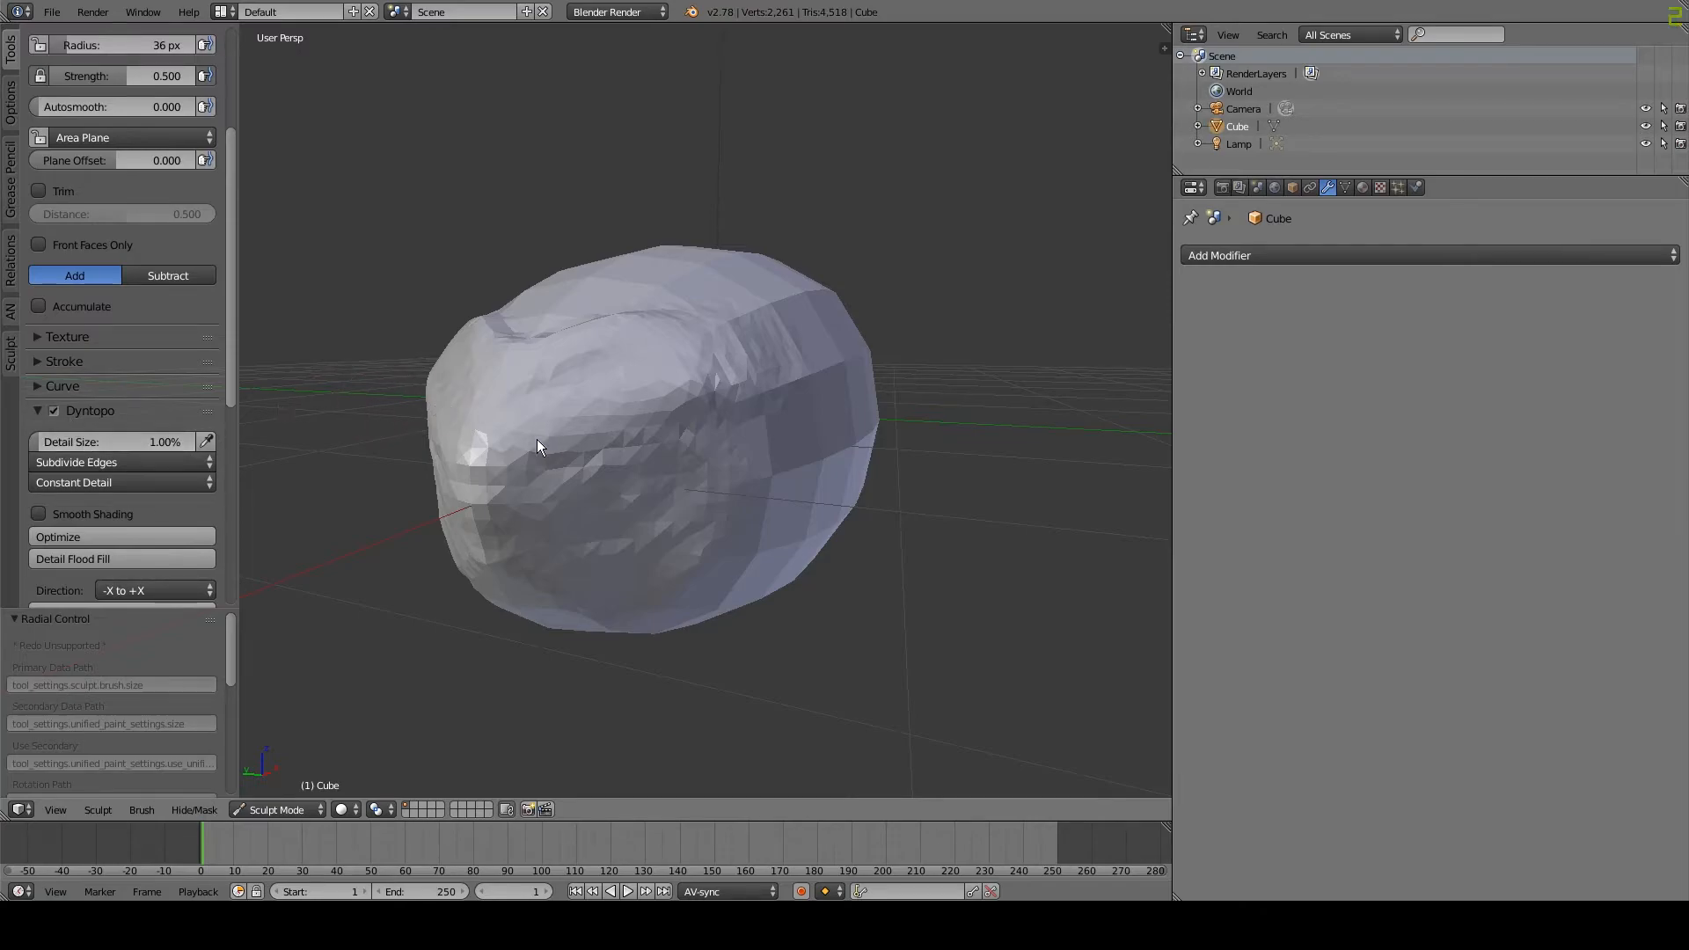
drag(538, 447, 486, 461)
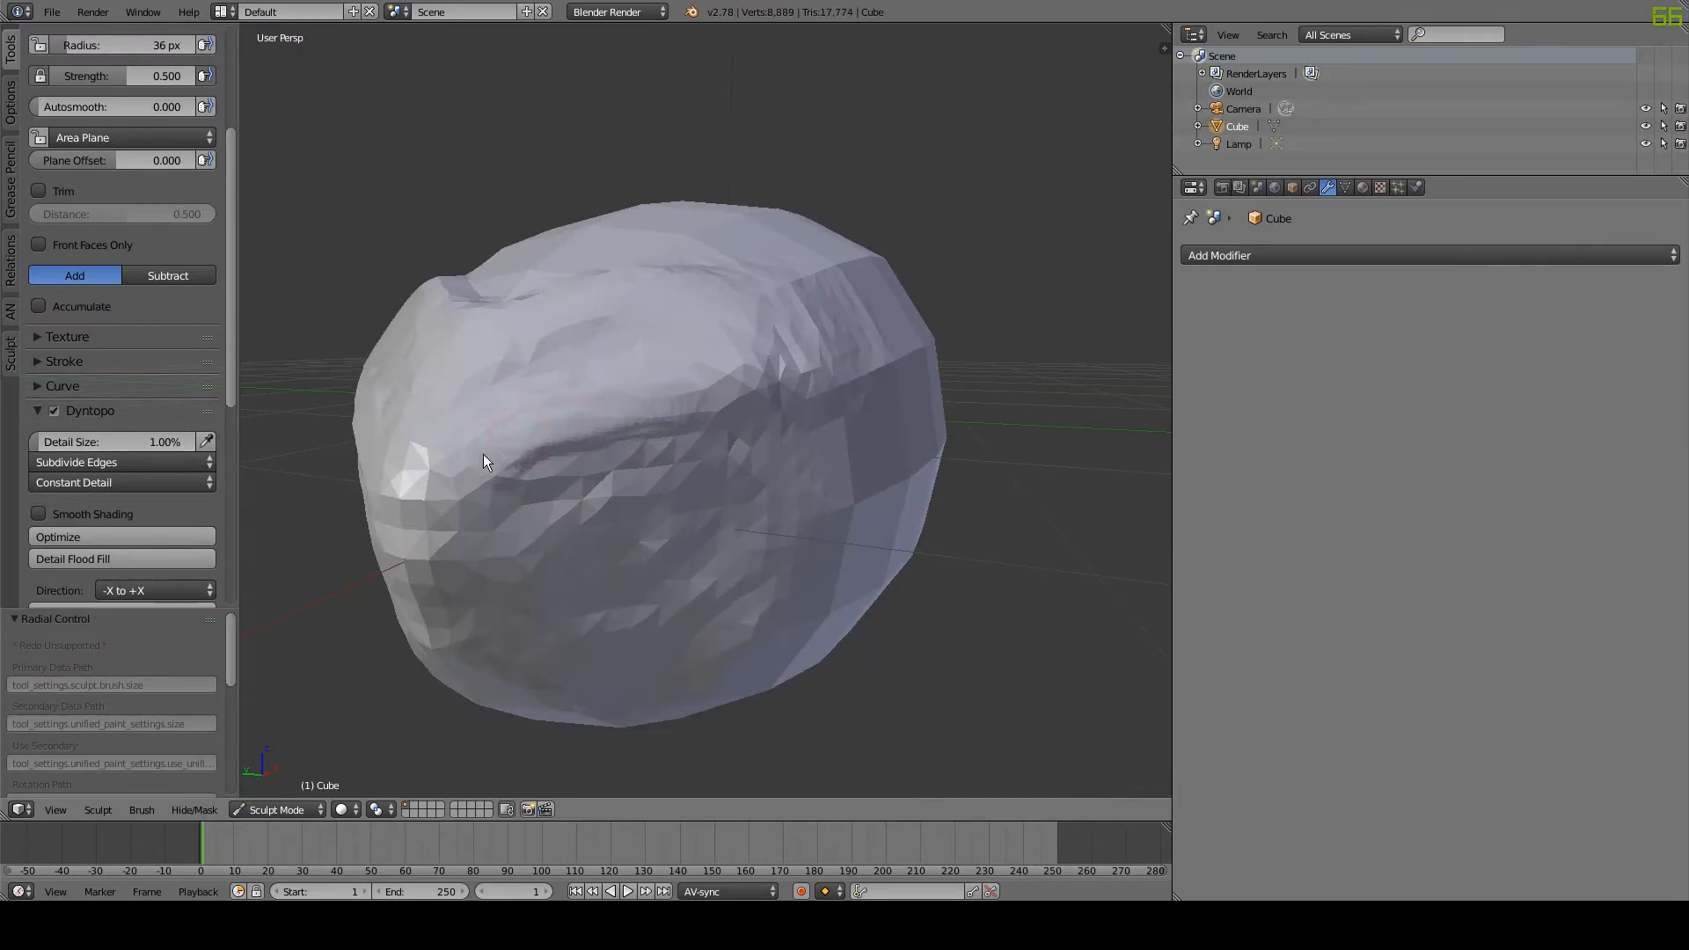
drag(484, 461, 558, 435)
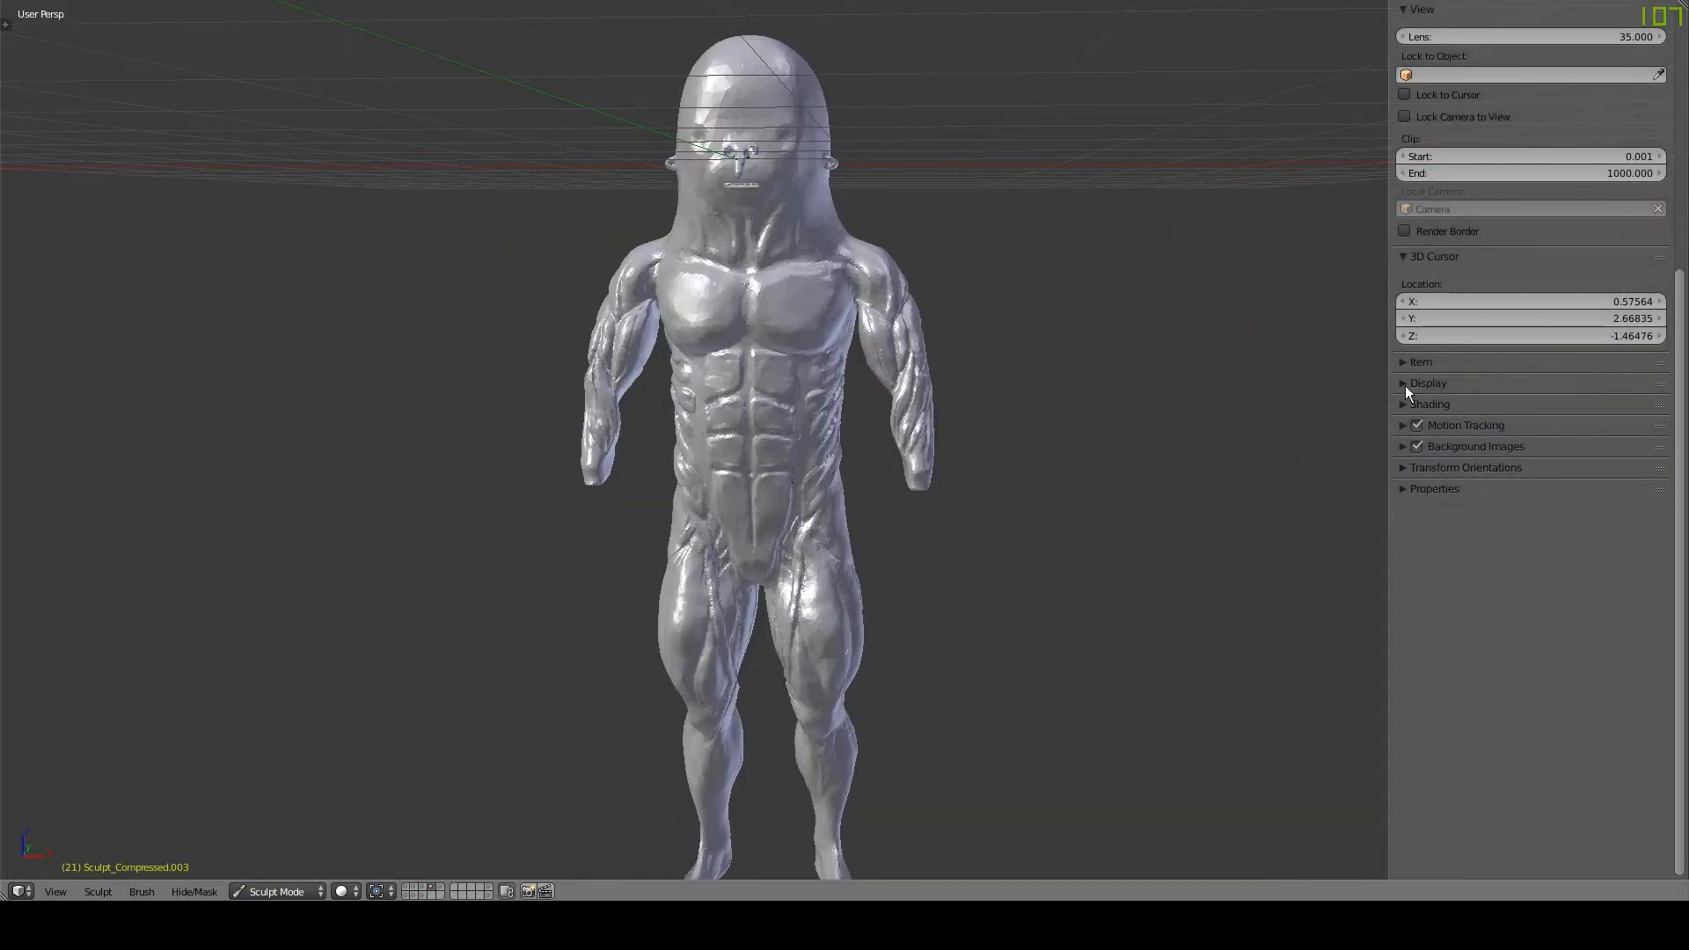
- Enable Only Render display and Matcap shading in the N panel
click(1429, 382)
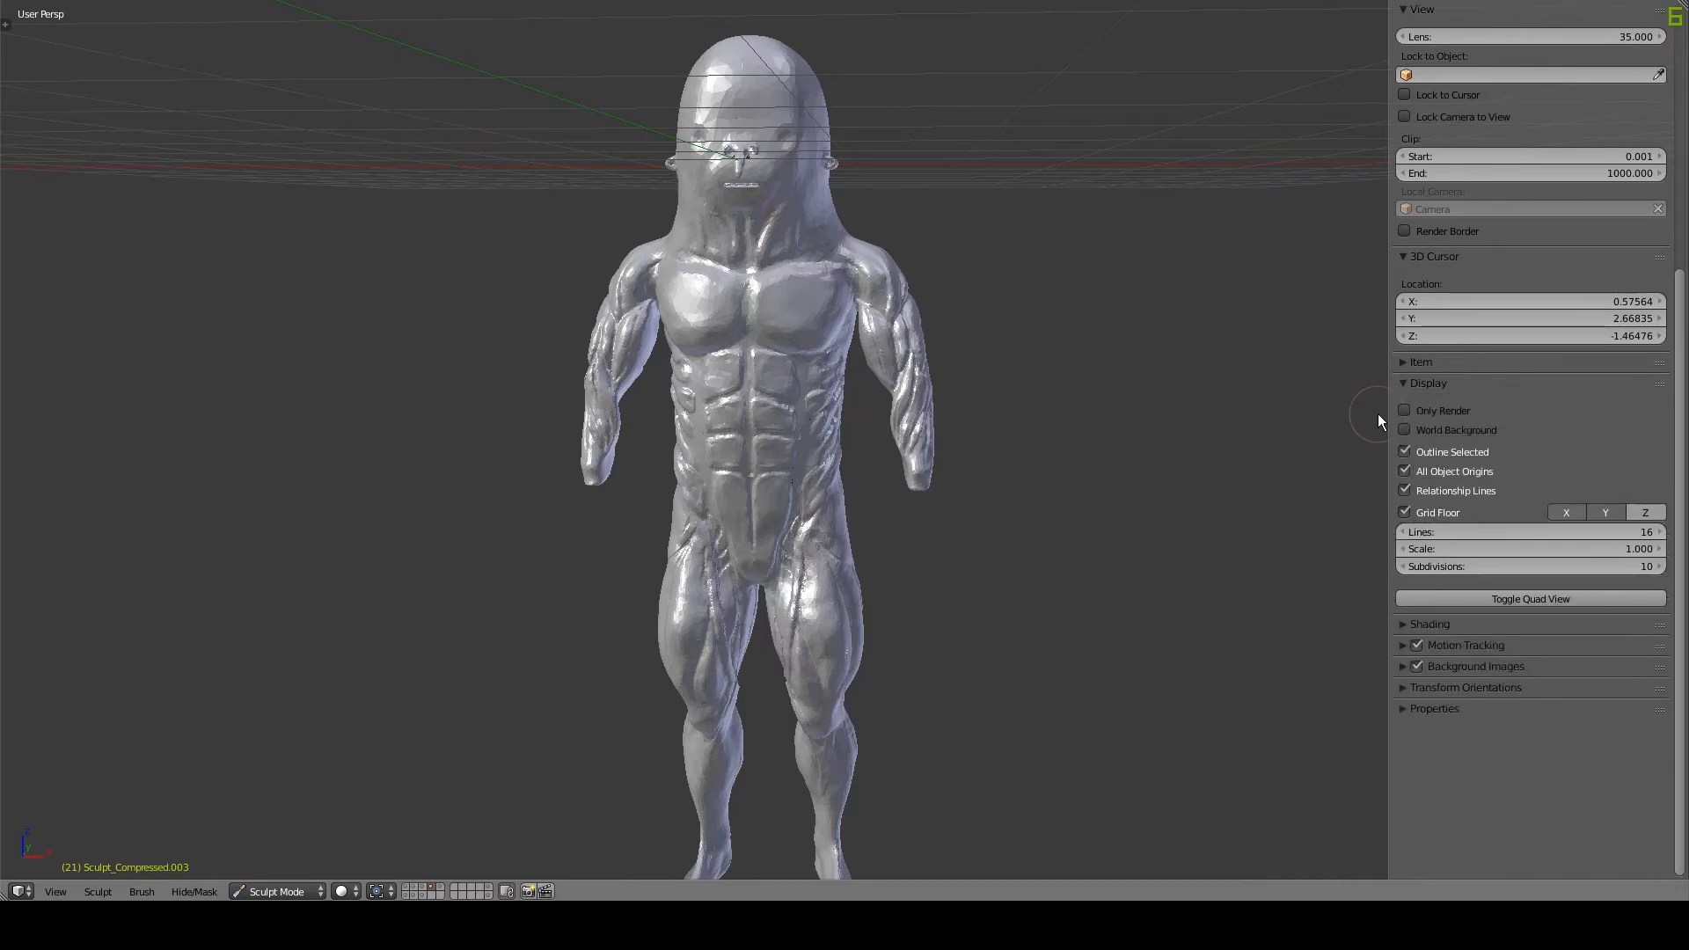
click(1404, 410)
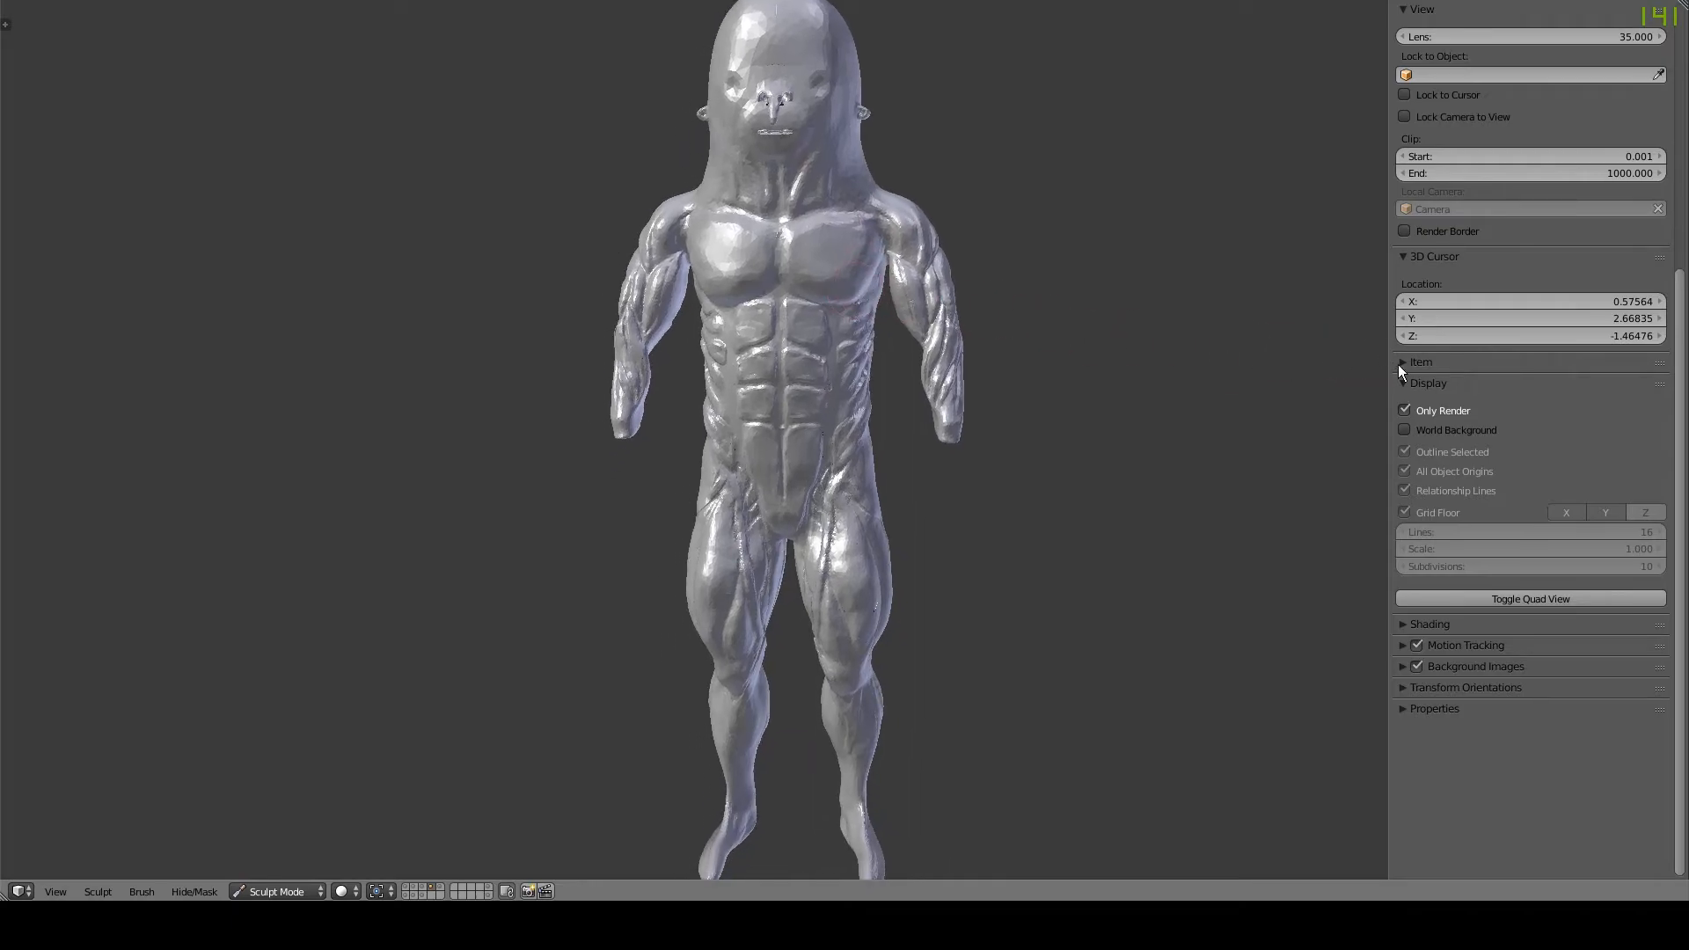
click(1404, 382)
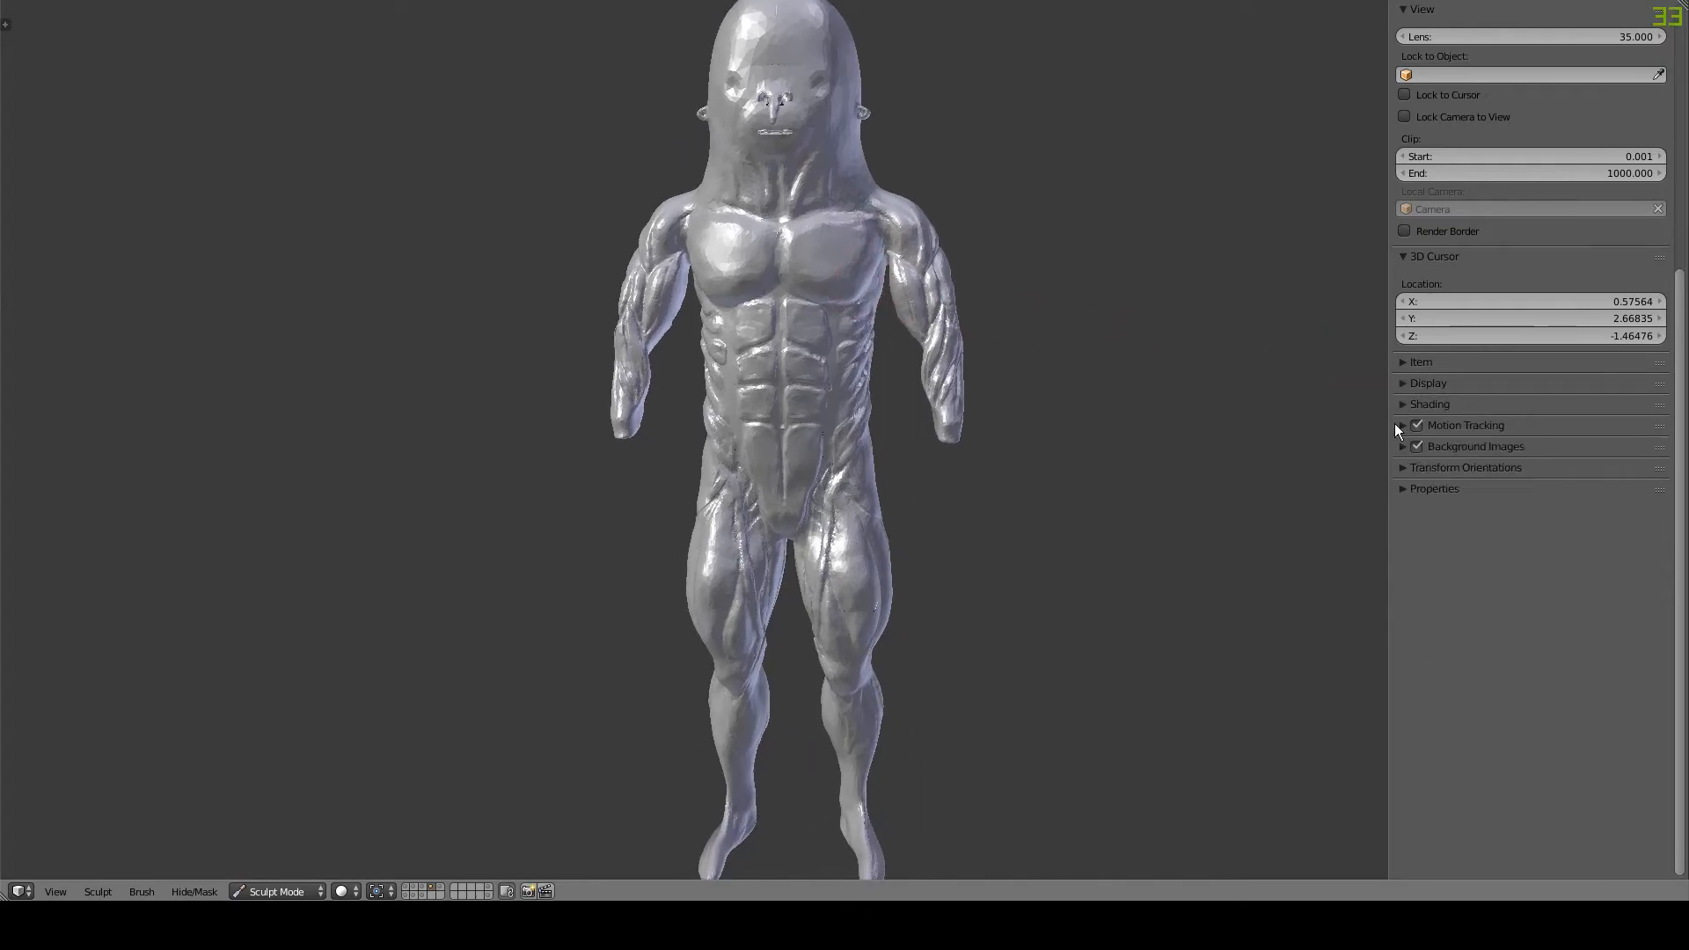
click(1404, 405)
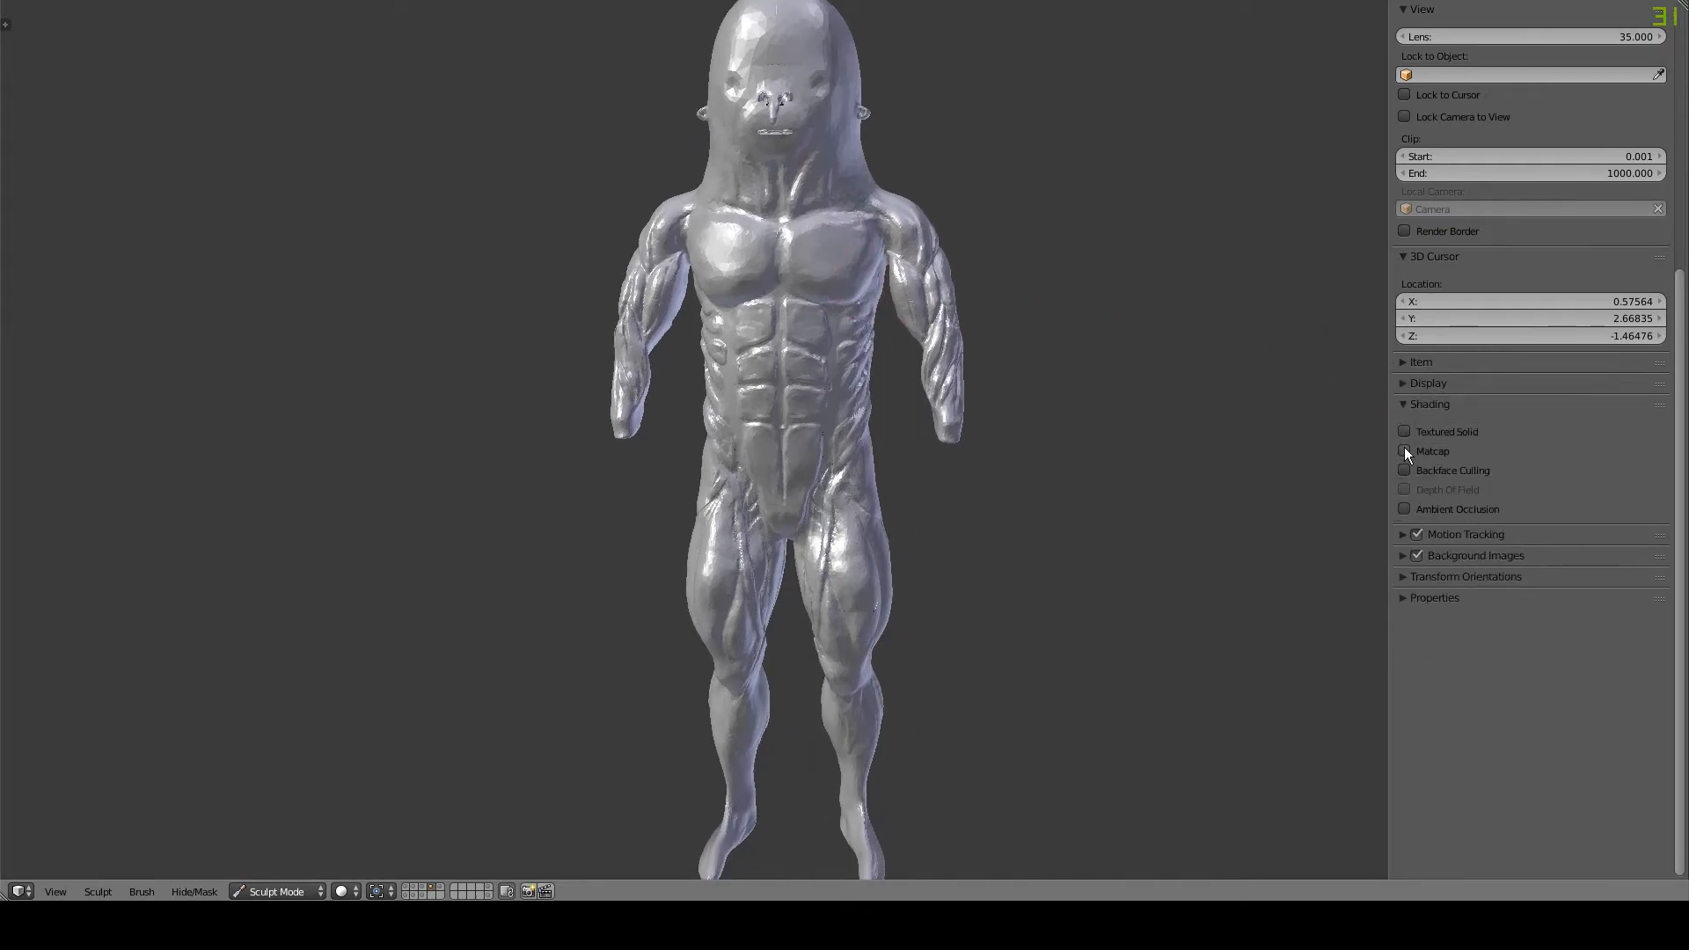
click(1404, 450)
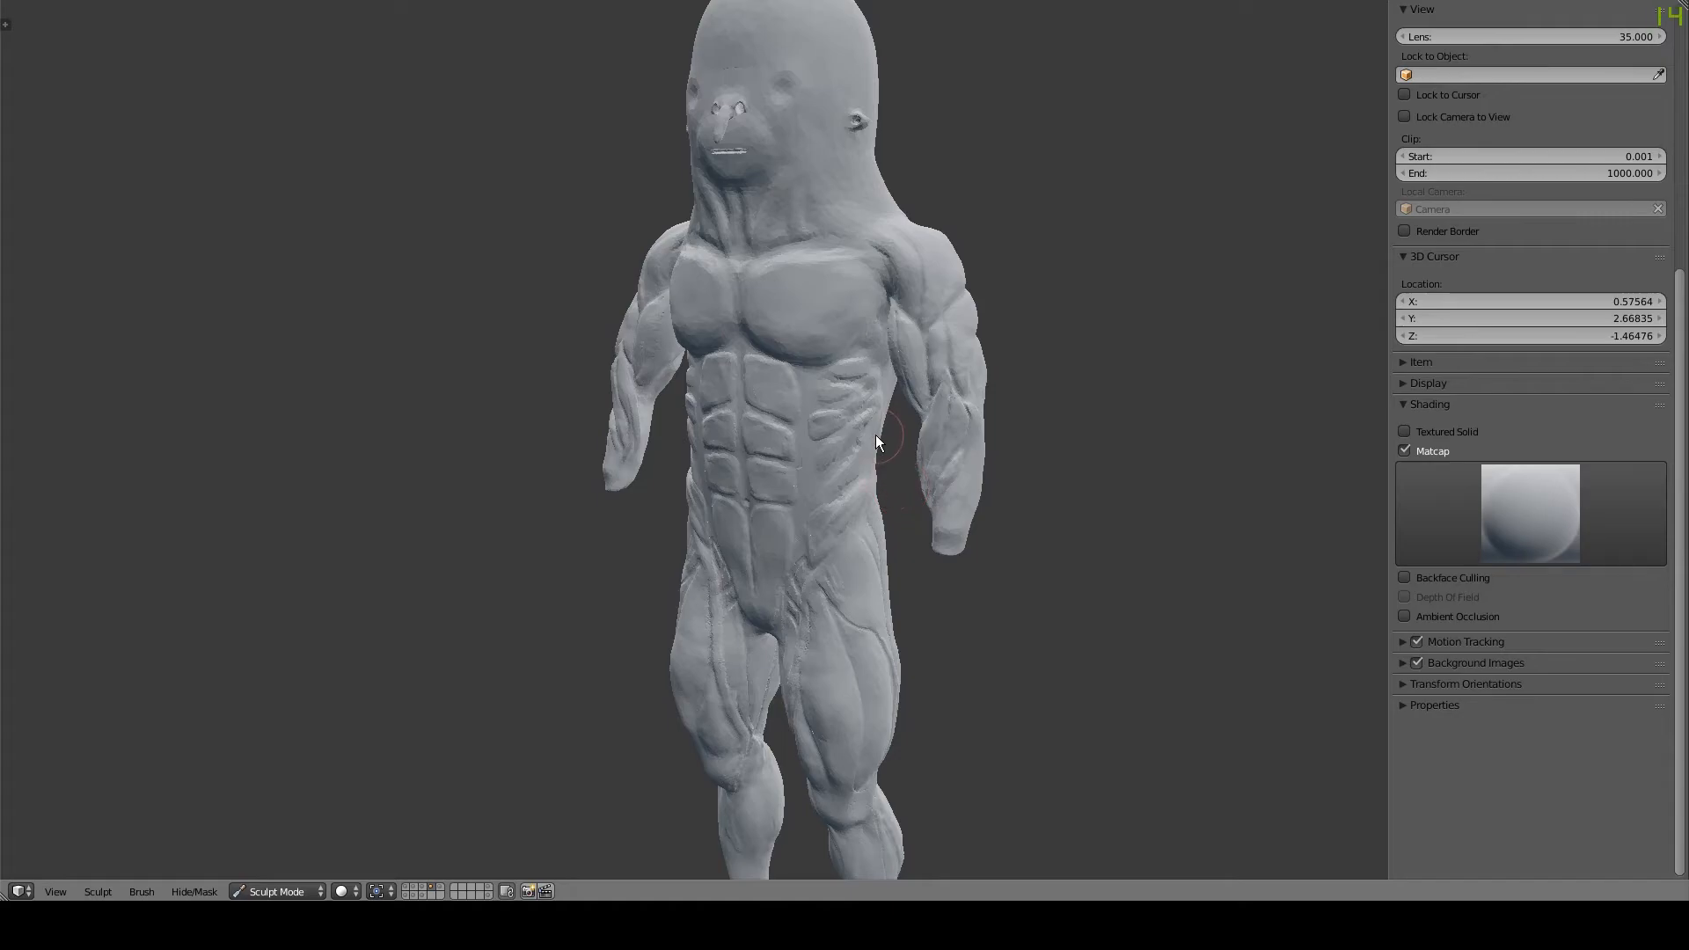
- Switch to the red clay matcap and enable Ambient Occlusion
click(1529, 512)
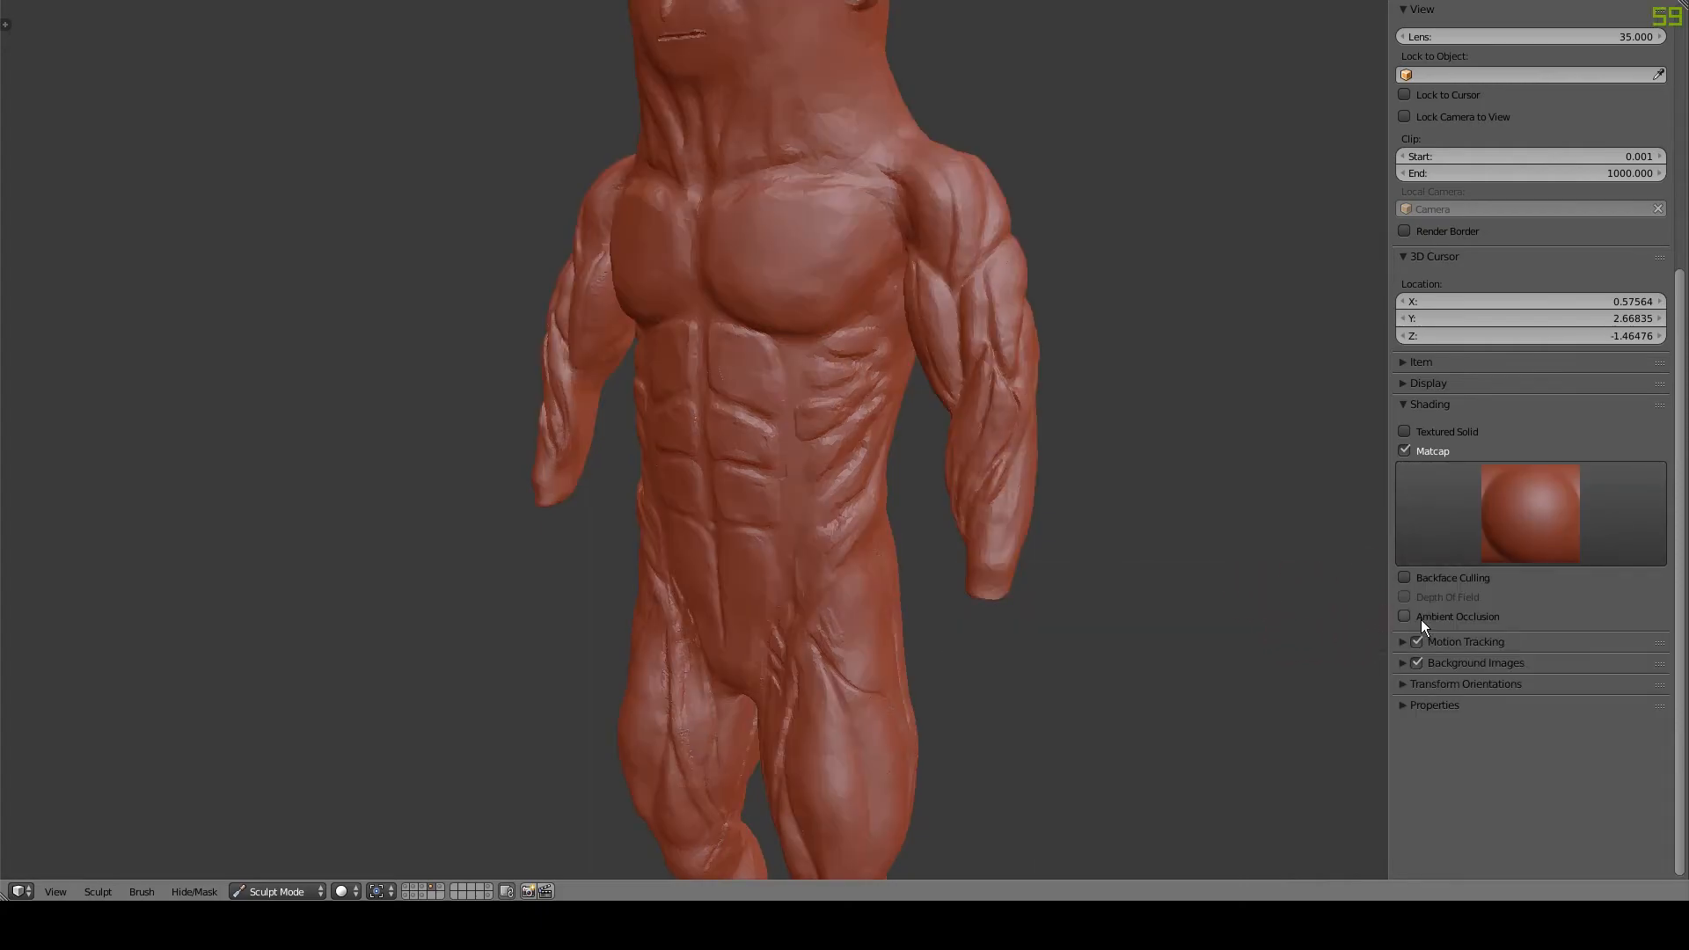
click(1404, 616)
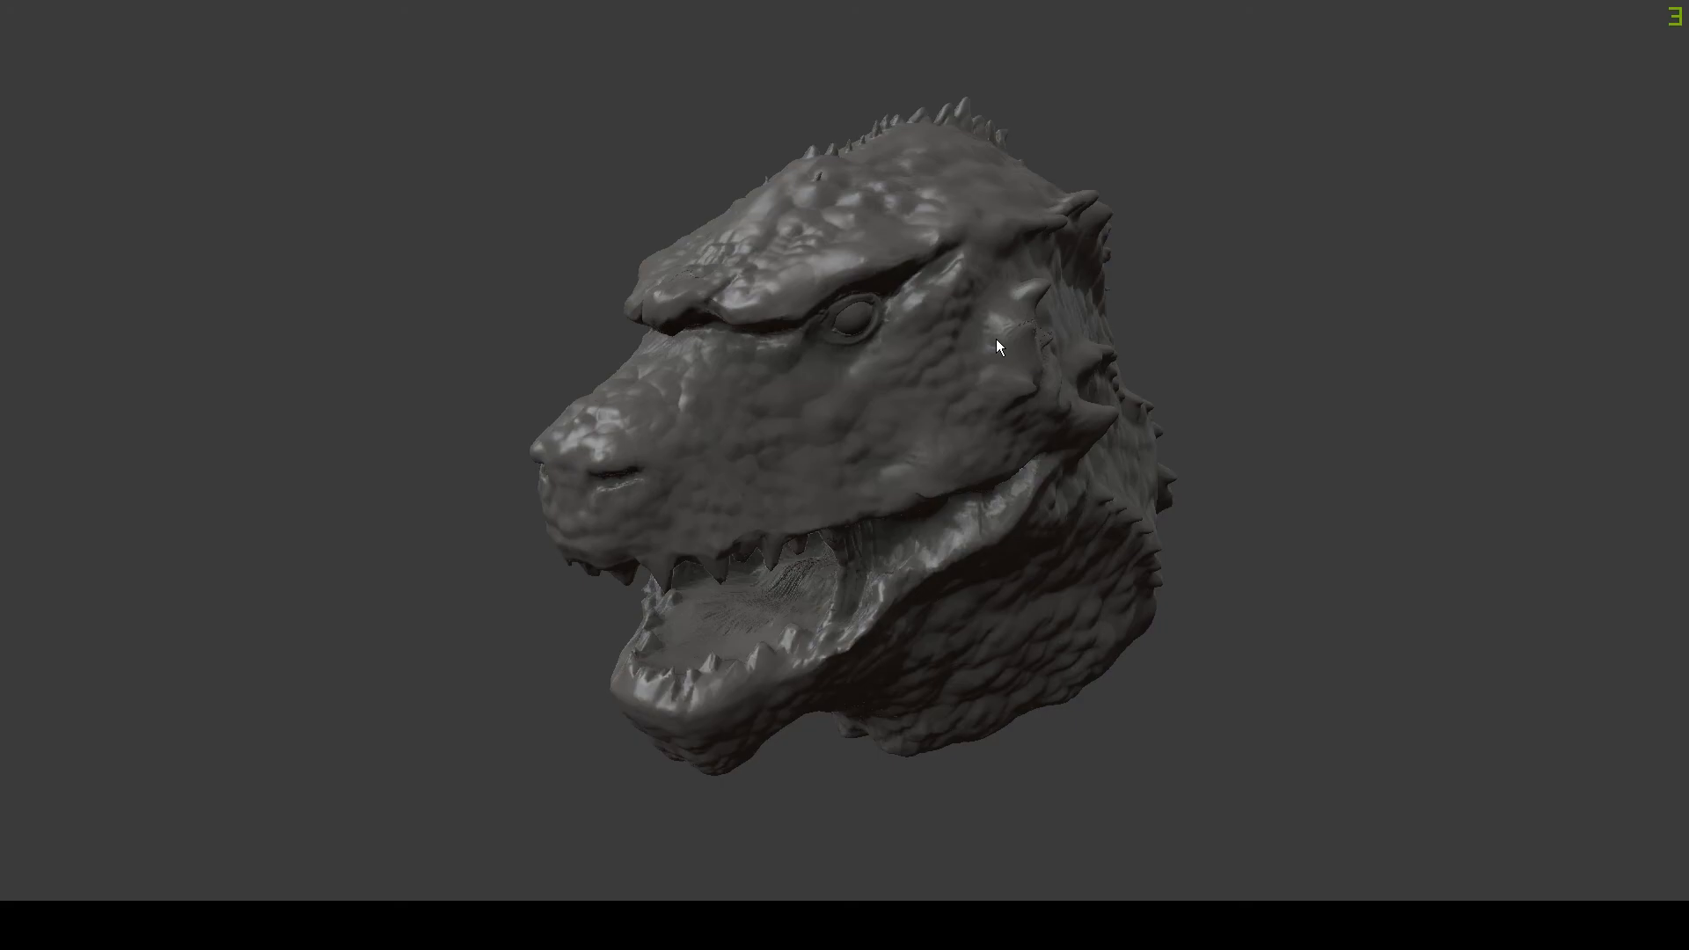
- Orbit the red figure to view its ambient-occlusion shading from the side
key(t)
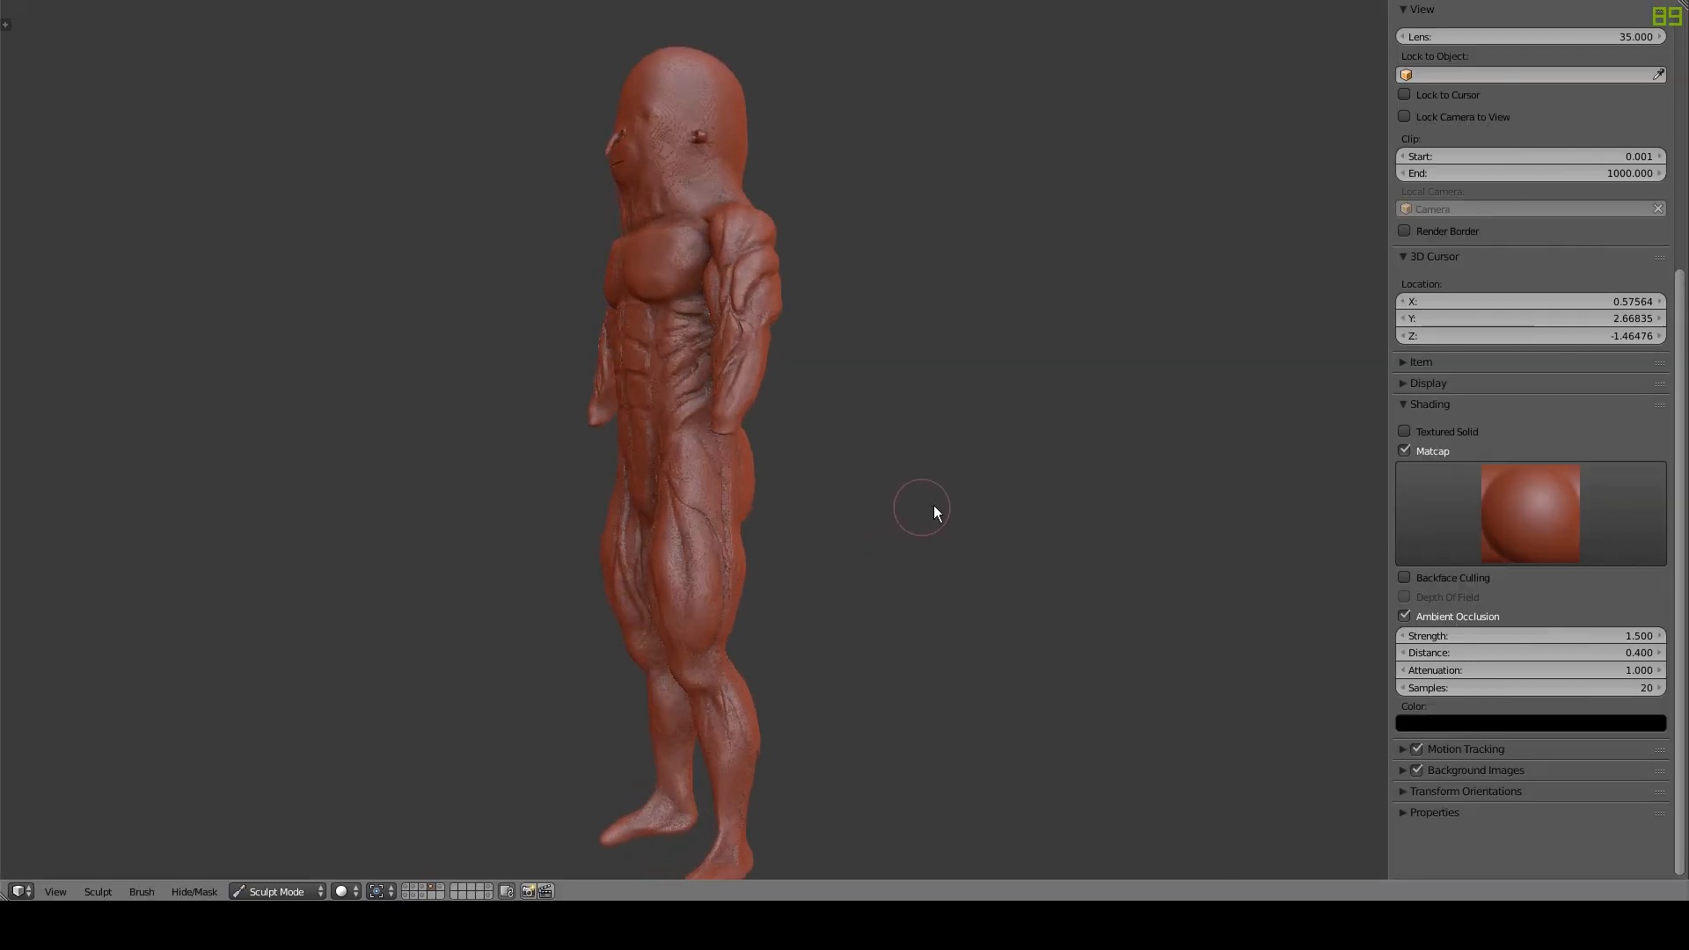
drag(920, 512, 1107, 148)
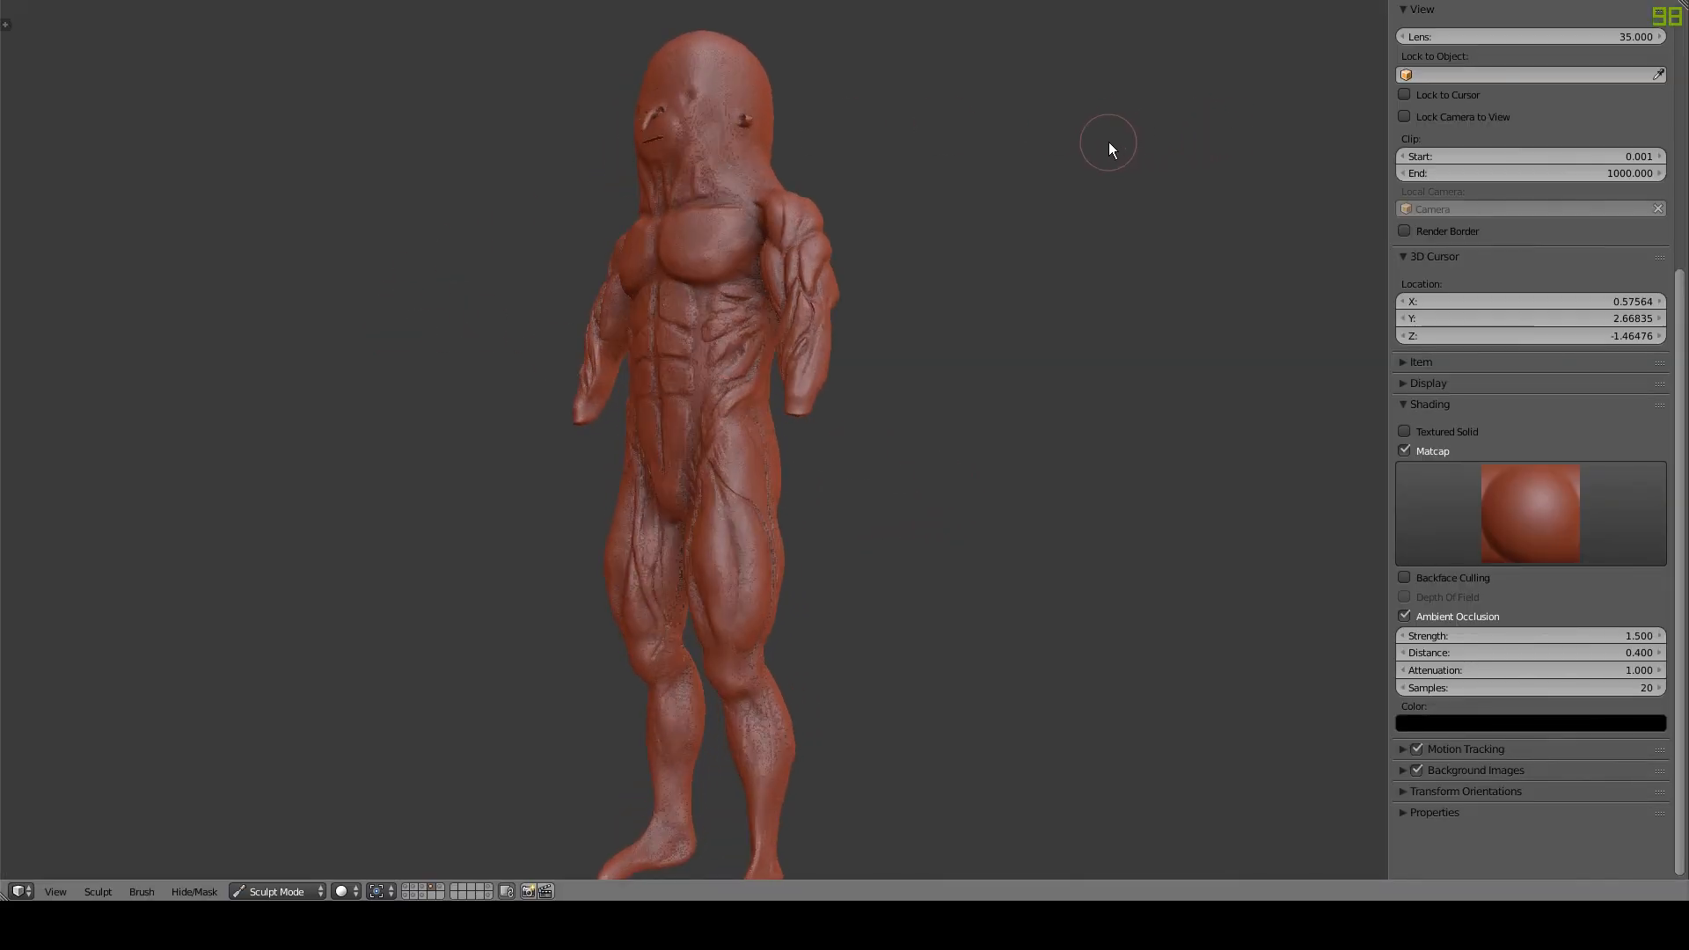